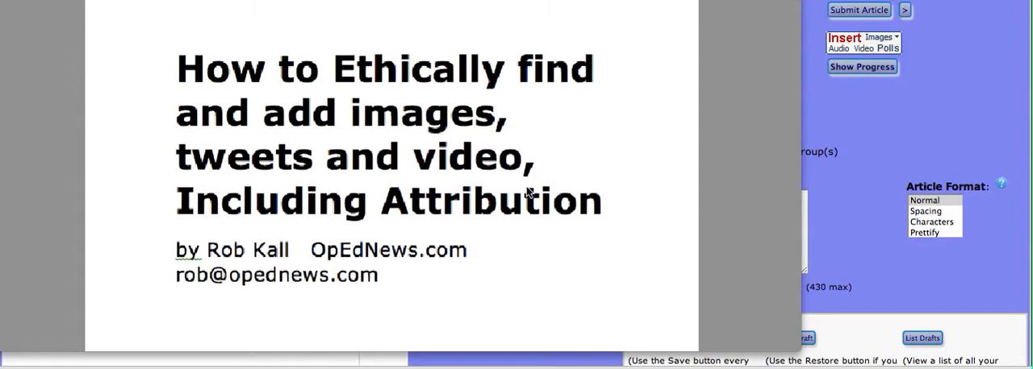
pyautogui.moveTo(631, 167)
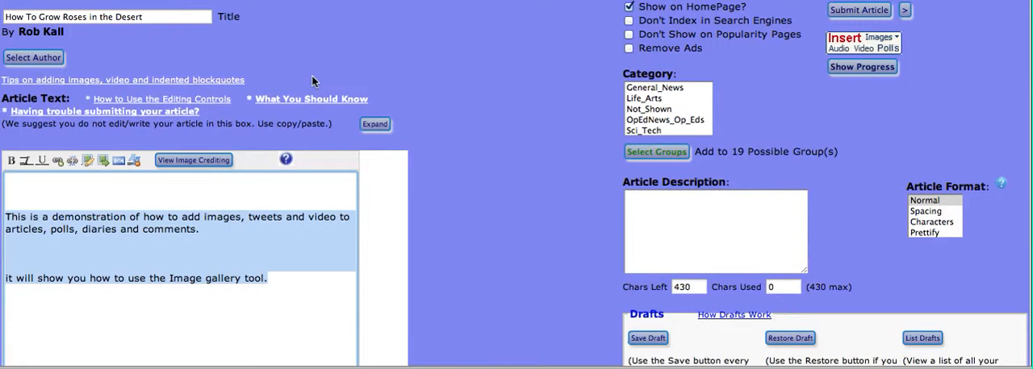
pyautogui.moveTo(76, 207)
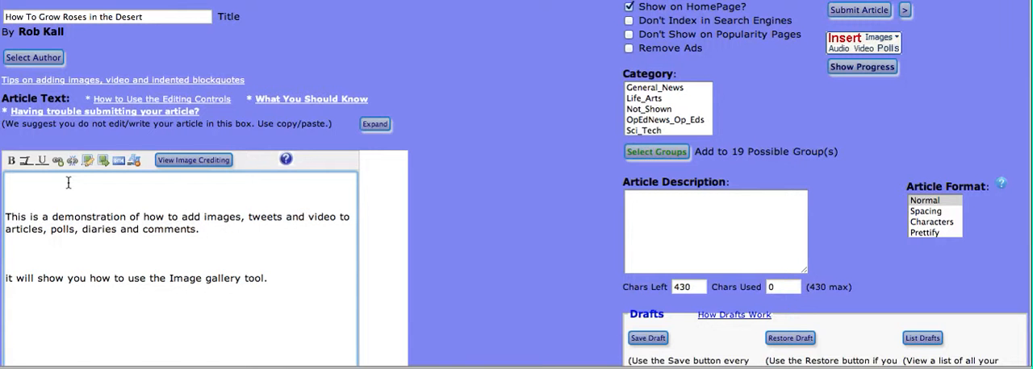
pyautogui.moveTo(120, 184)
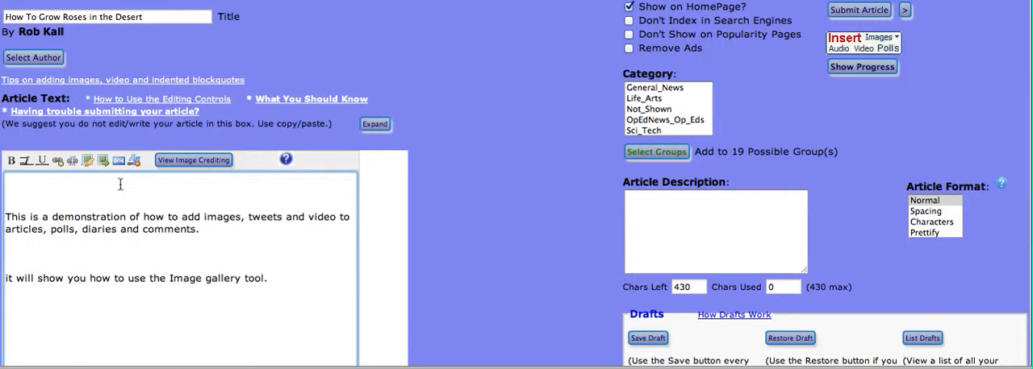
pyautogui.moveTo(167, 200)
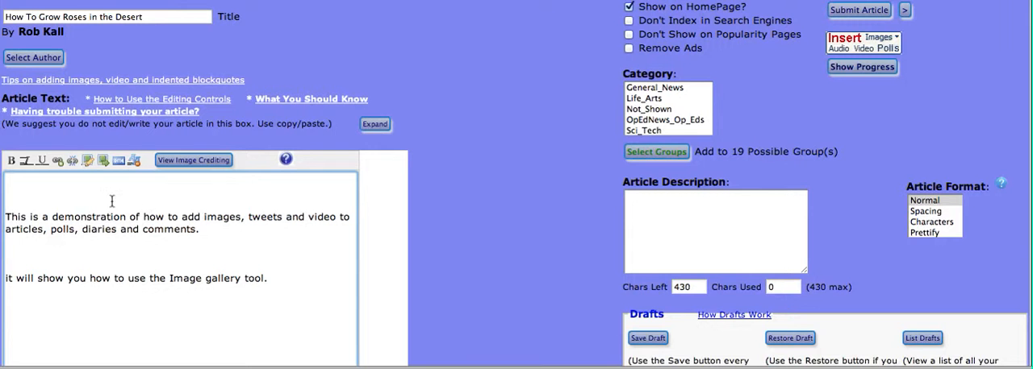
# Step: Place the insertion point on the empty first line of the Article Text editor
pyautogui.click(8, 194)
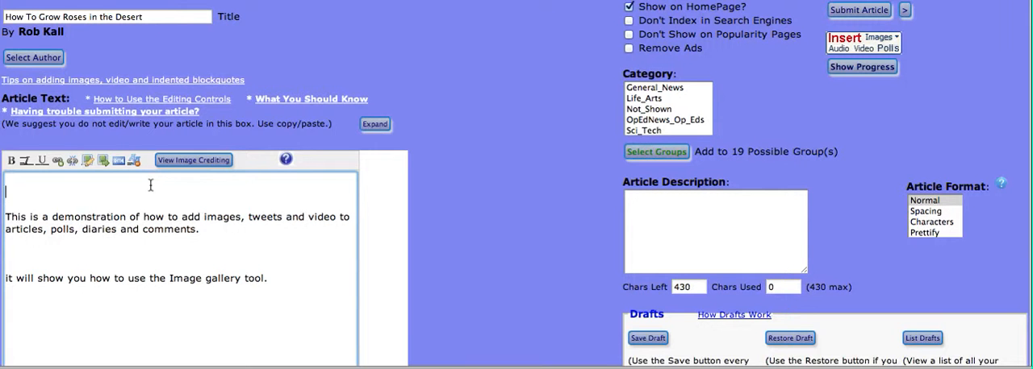
pyautogui.moveTo(121, 184)
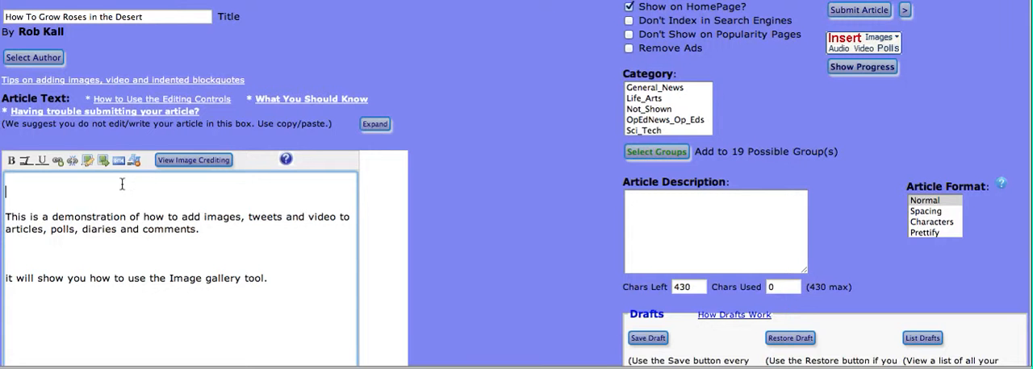
pyautogui.moveTo(36, 205)
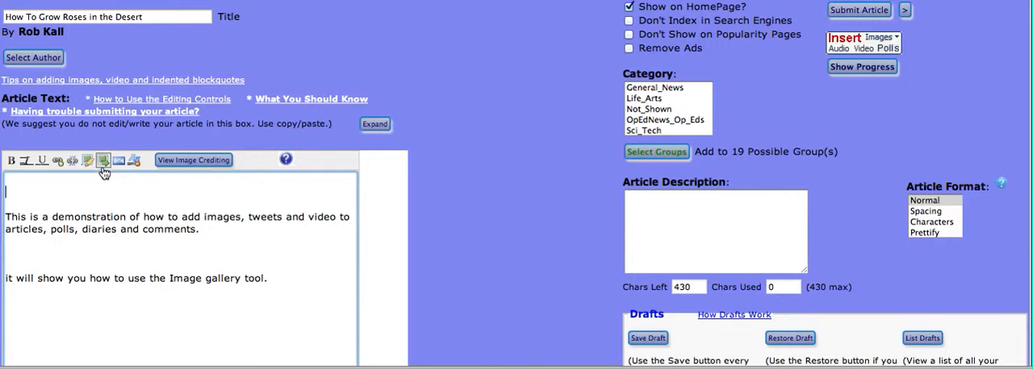
pyautogui.moveTo(103, 162)
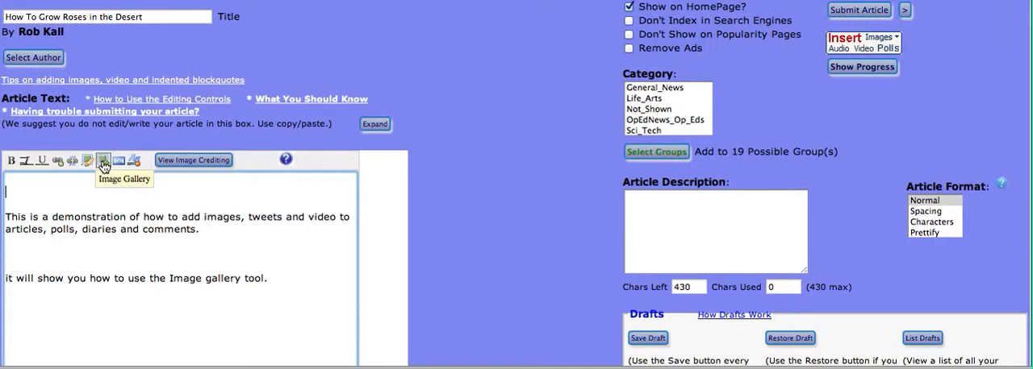
pyautogui.moveTo(105, 181)
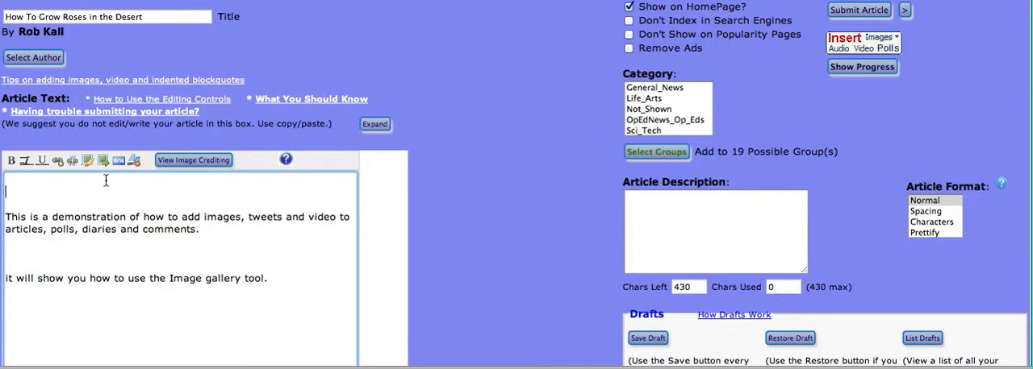
pyautogui.moveTo(103, 161)
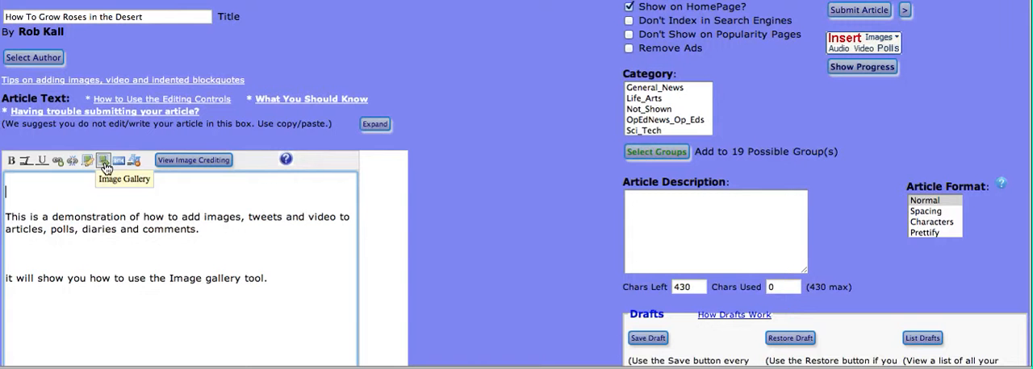
# Step: Launch the Online Image Gallery popup from the editor toolbar
pyautogui.click(103, 159)
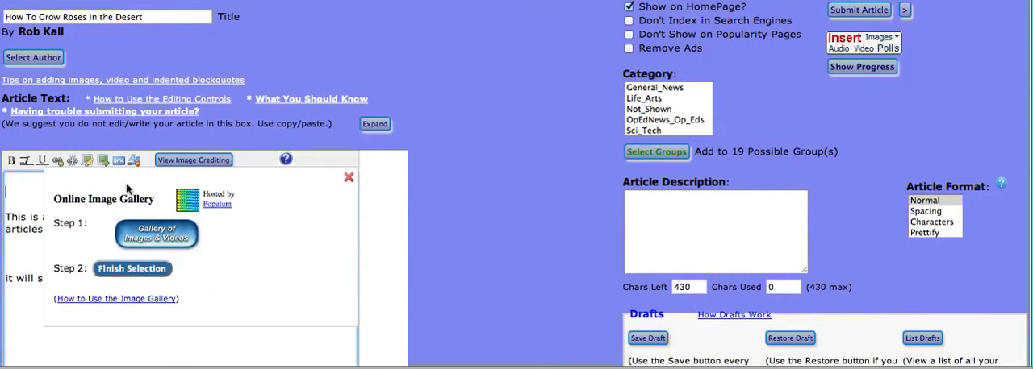
pyautogui.moveTo(157, 235)
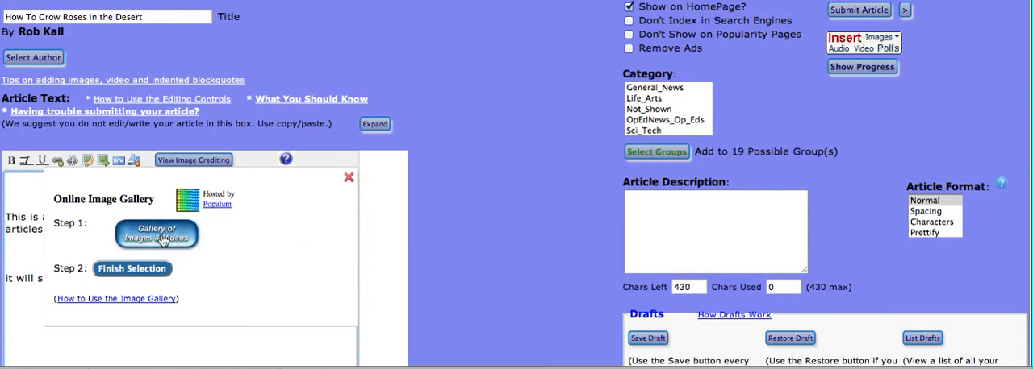
pyautogui.moveTo(157, 234)
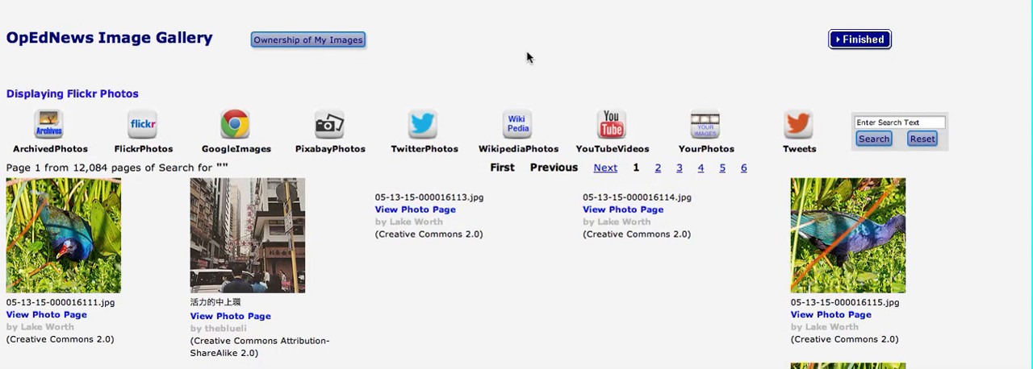
pyautogui.moveTo(522, 57)
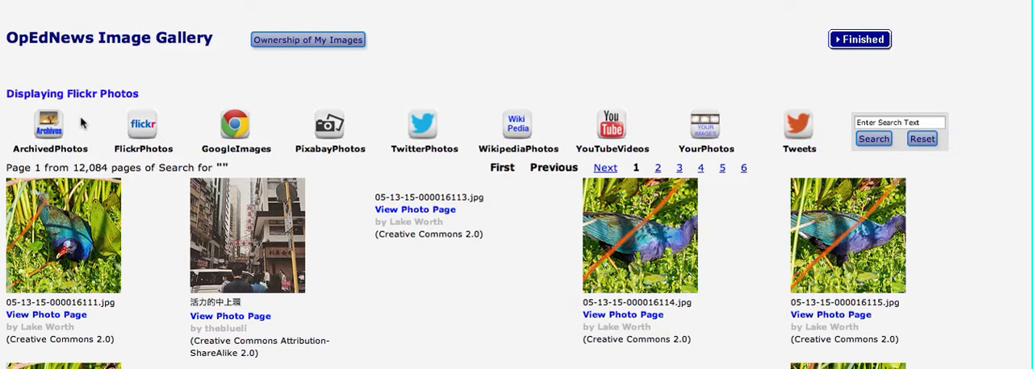
pyautogui.moveTo(91, 131)
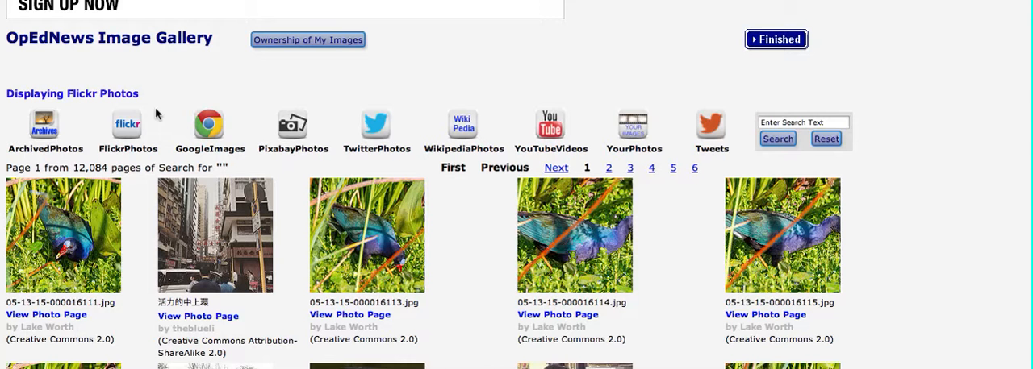
pyautogui.moveTo(248, 113)
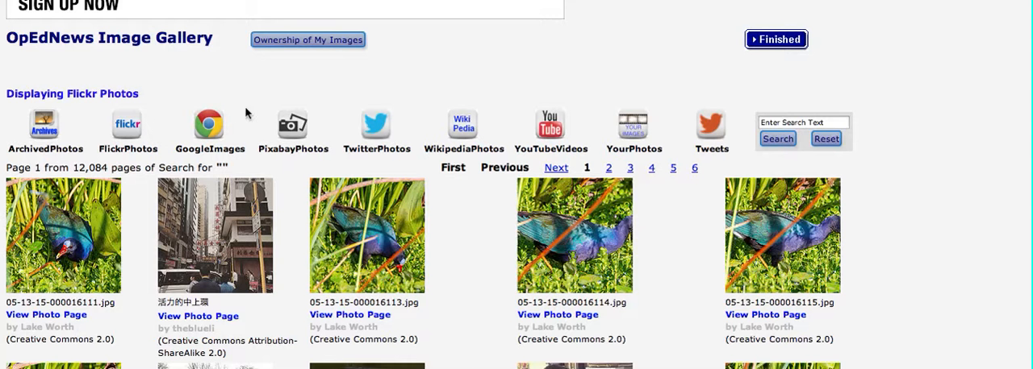
pyautogui.moveTo(357, 136)
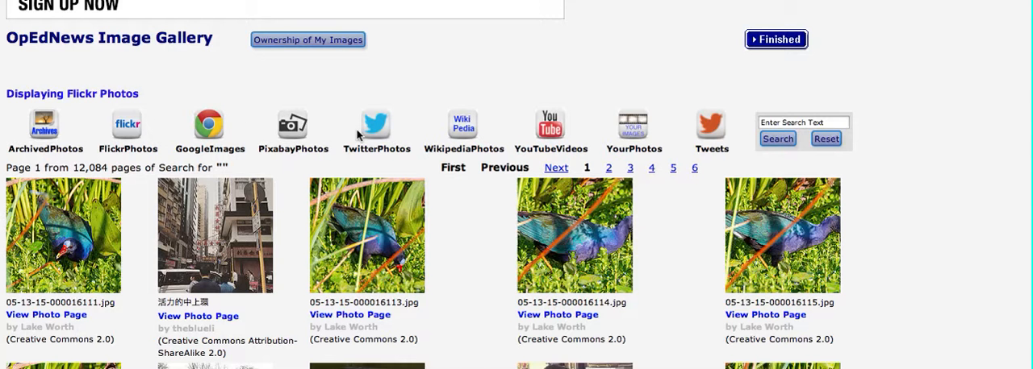
pyautogui.moveTo(379, 127)
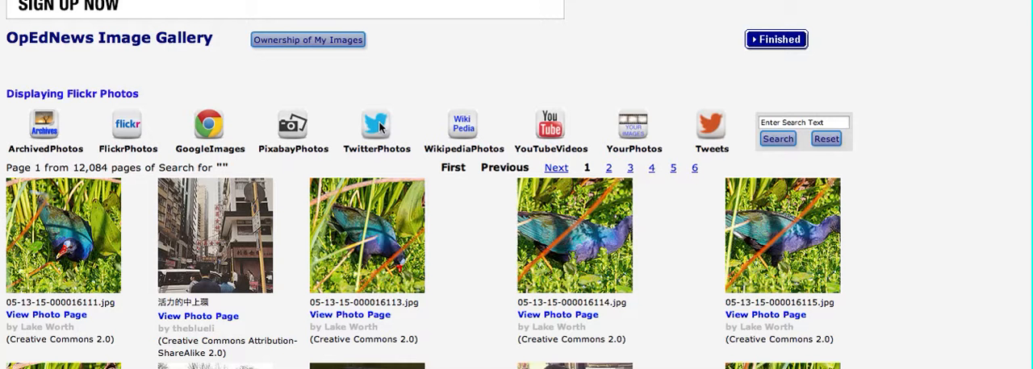
pyautogui.moveTo(468, 128)
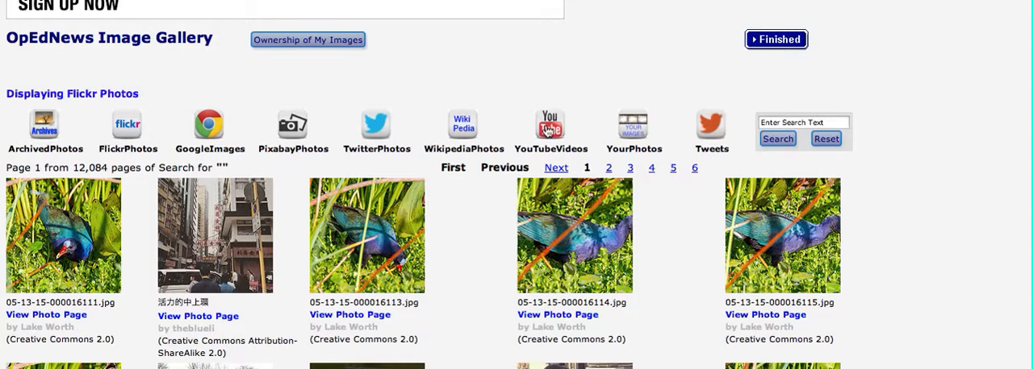
pyautogui.moveTo(613, 117)
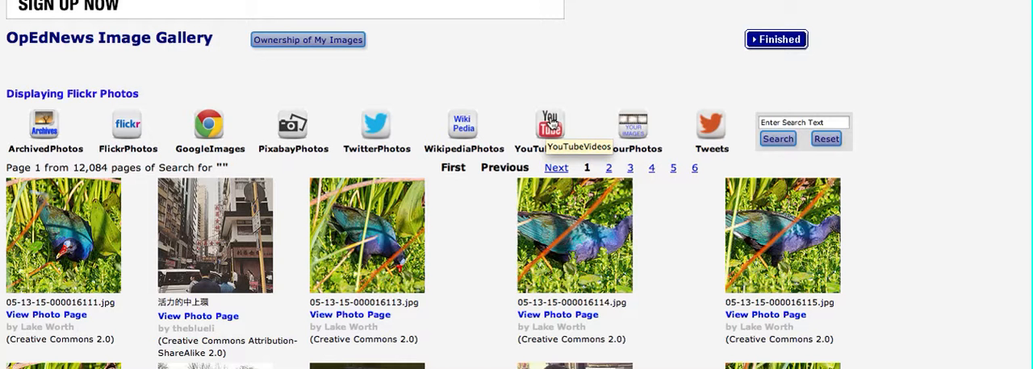
pyautogui.moveTo(601, 102)
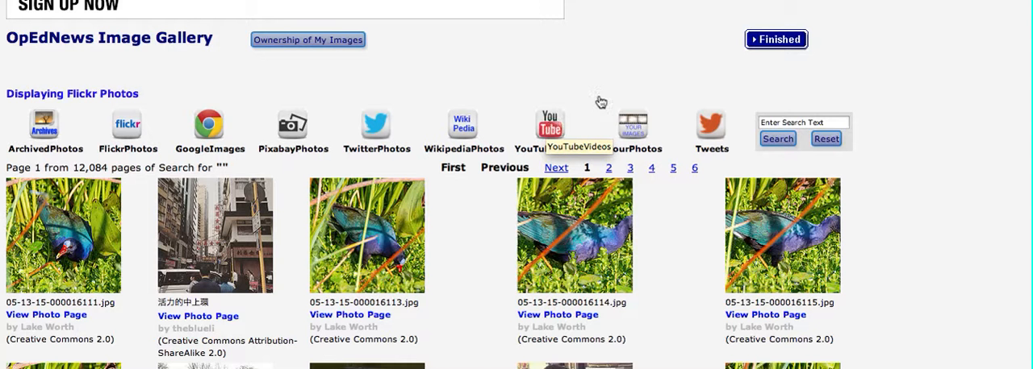
pyautogui.moveTo(629, 125)
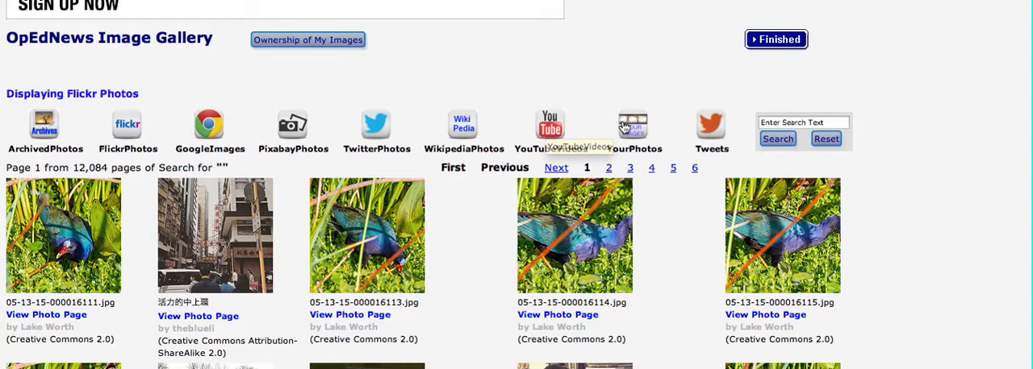
pyautogui.moveTo(621, 125)
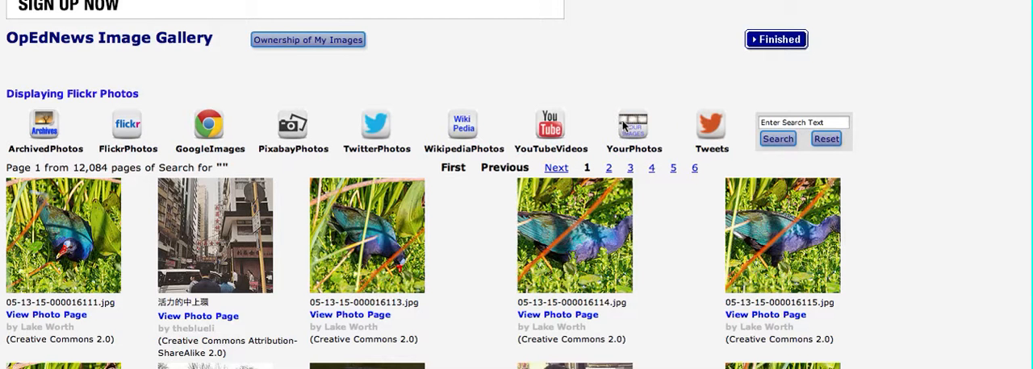
pyautogui.moveTo(711, 125)
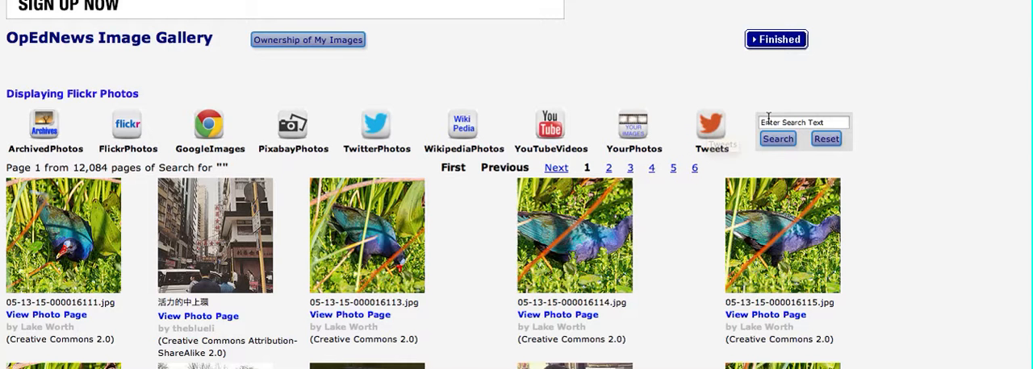
# Step: Search the Flickr image gallery for 'desert rose', returning 30 pages of photos
pyautogui.click(803, 122)
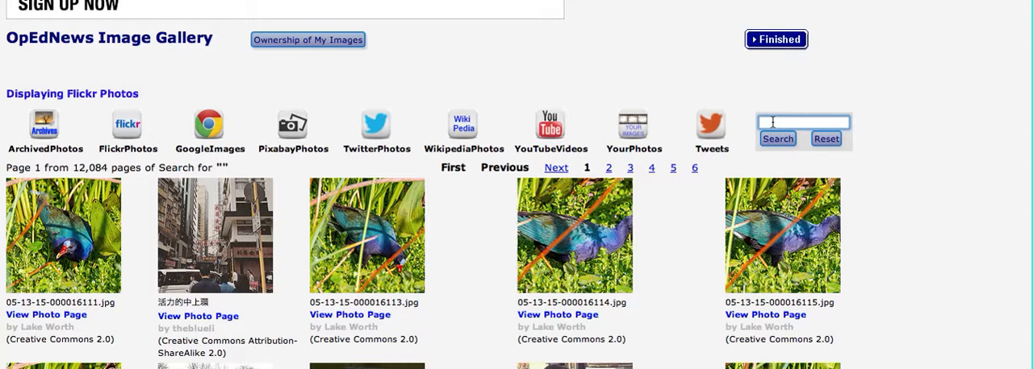
pyautogui.write('d')
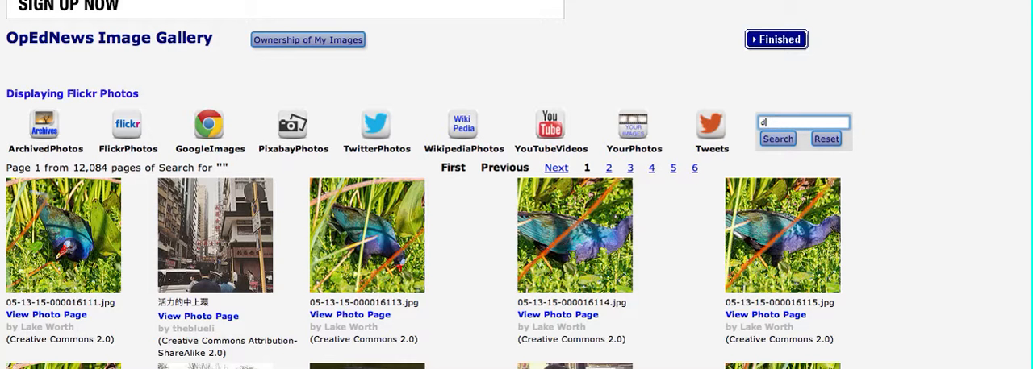
pyautogui.write('desert rose')
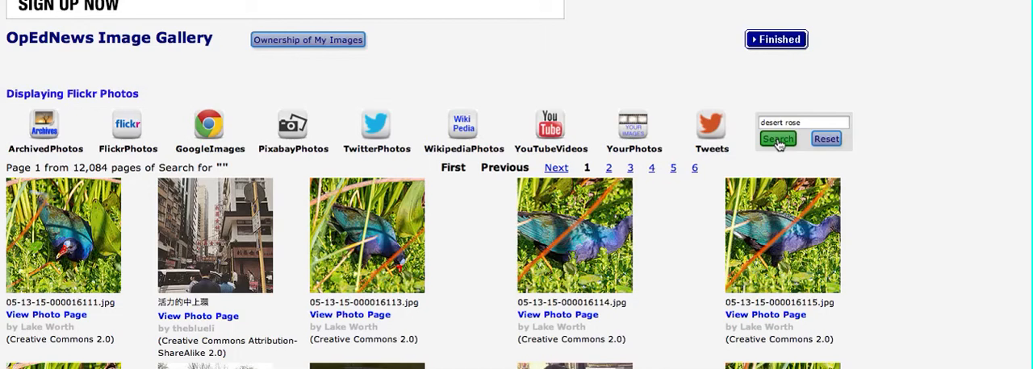
pyautogui.click(777, 139)
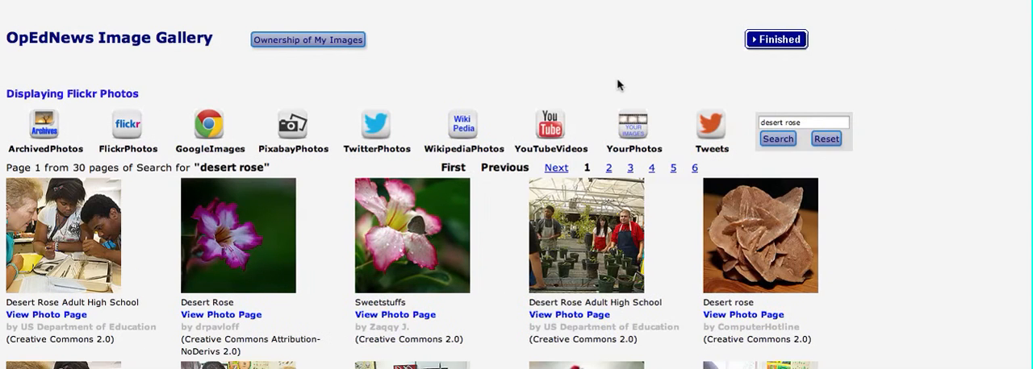
pyautogui.scroll(-3)
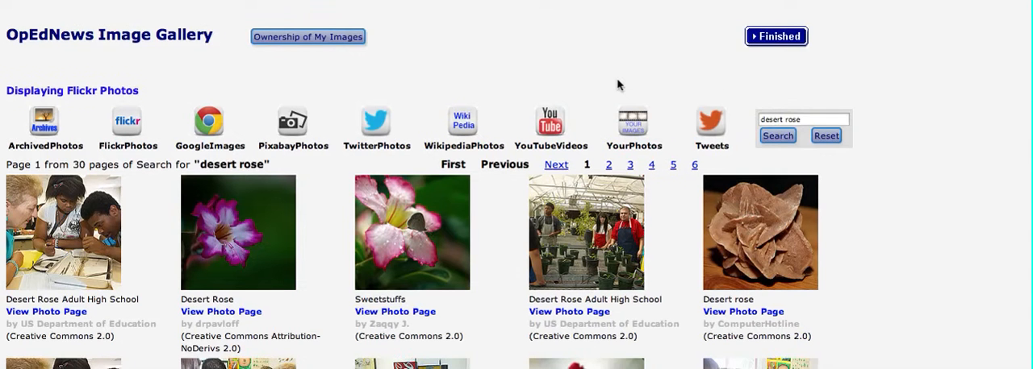
pyautogui.scroll(-3)
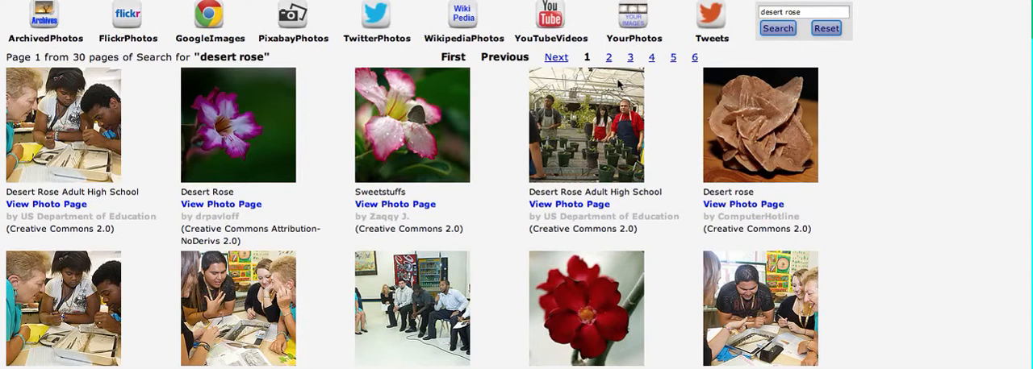
pyautogui.scroll(-3)
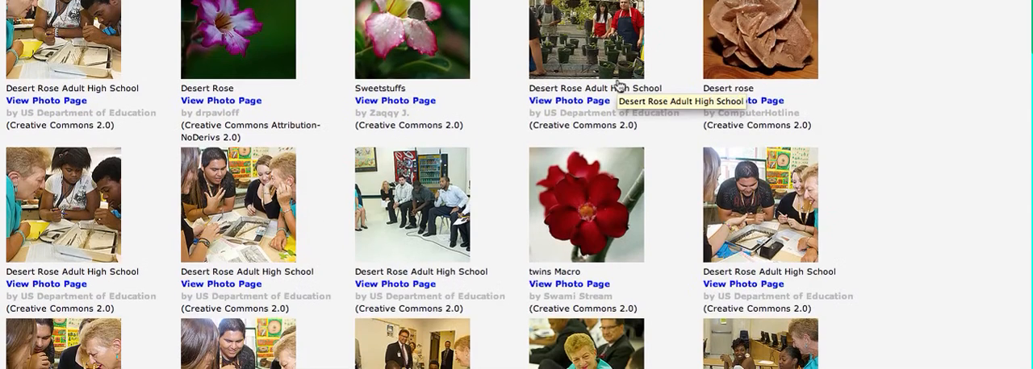
pyautogui.scroll(-3)
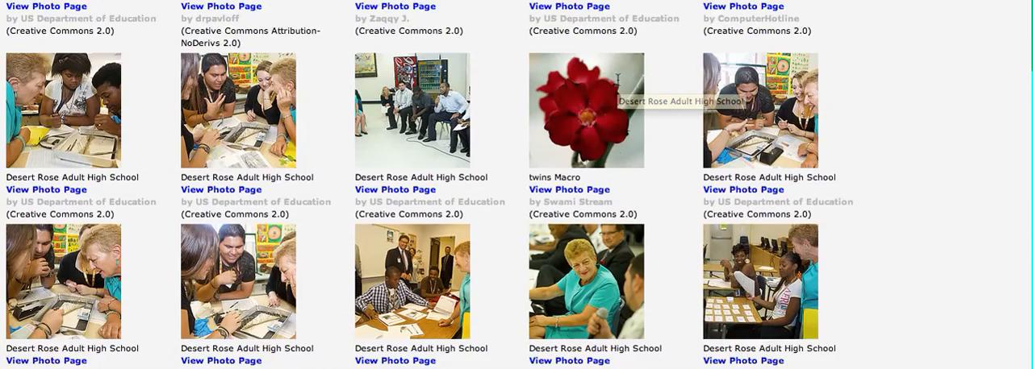
pyautogui.scroll(-3)
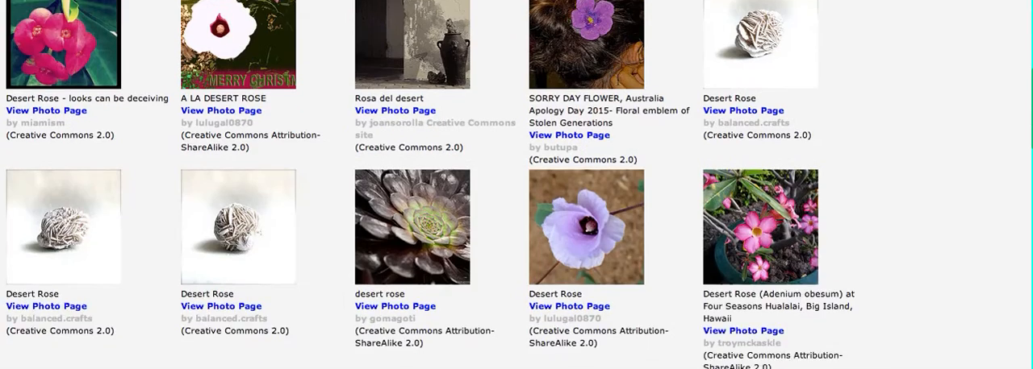
pyautogui.scroll(-3)
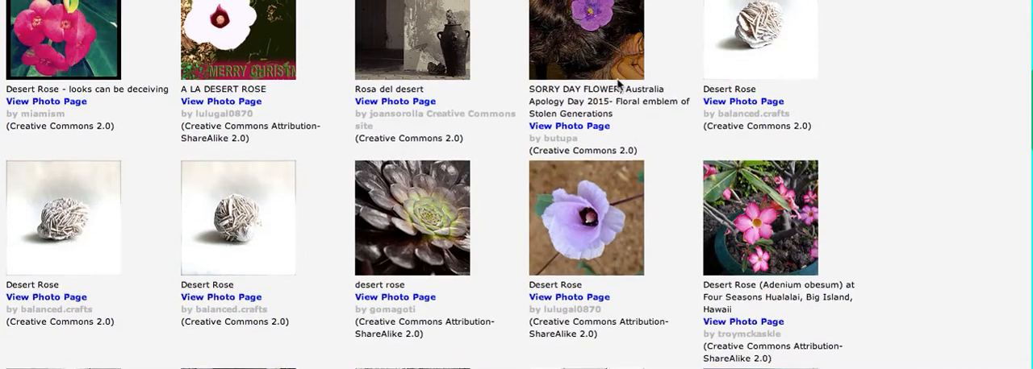
pyautogui.scroll(3)
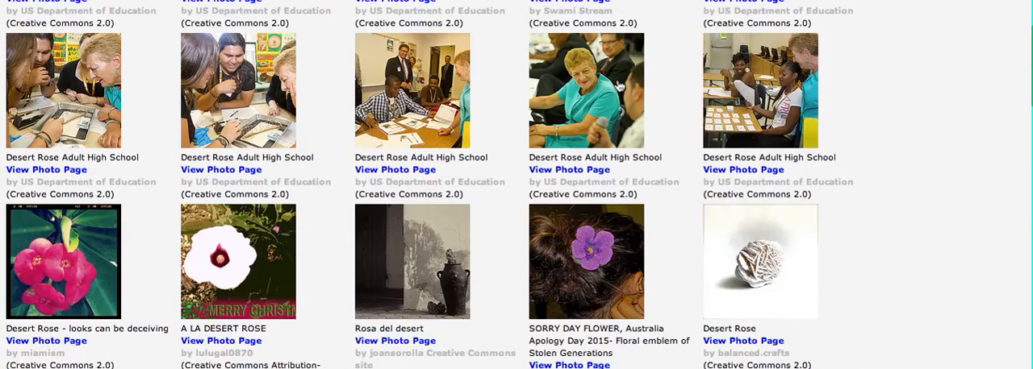
pyautogui.scroll(3)
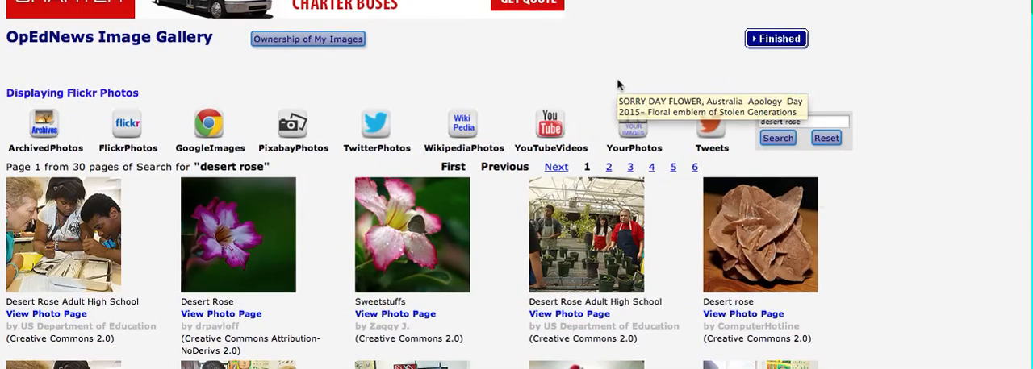
pyautogui.moveTo(765, 241)
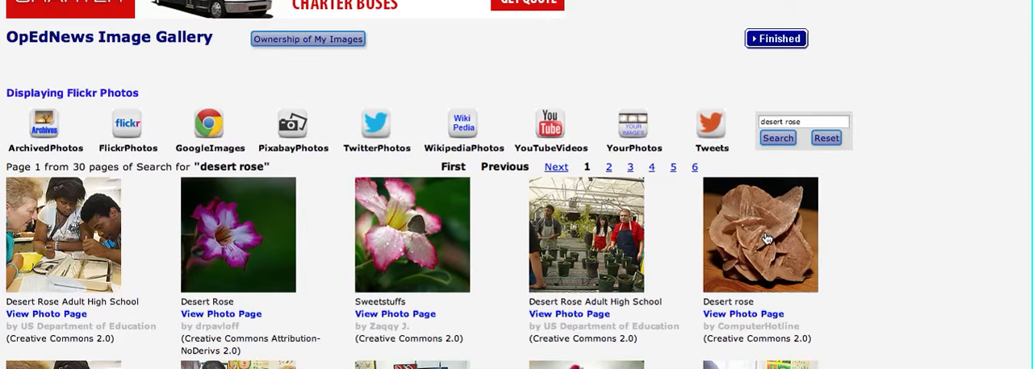
pyautogui.moveTo(765, 240)
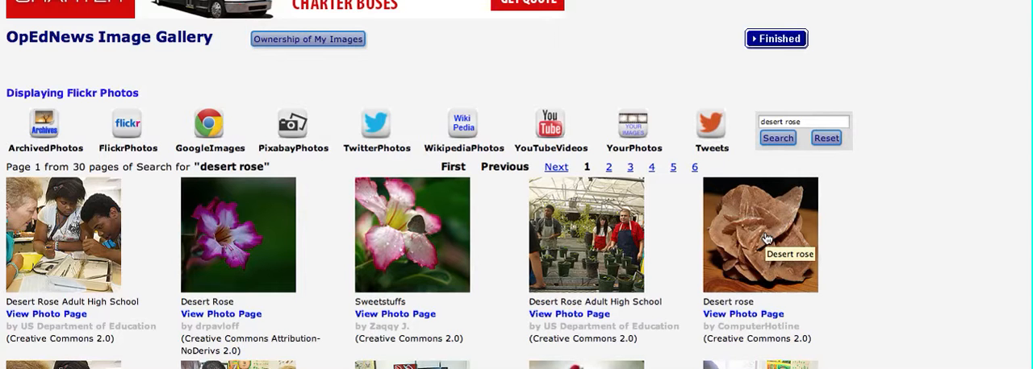
pyautogui.moveTo(797, 246)
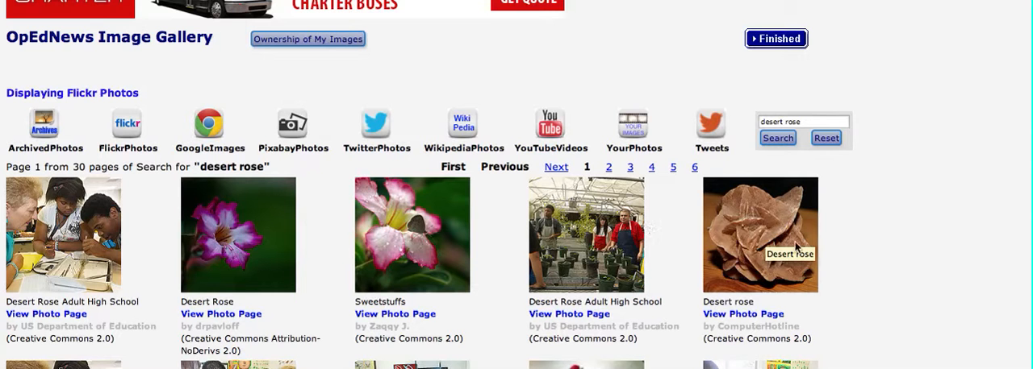
pyautogui.moveTo(859, 253)
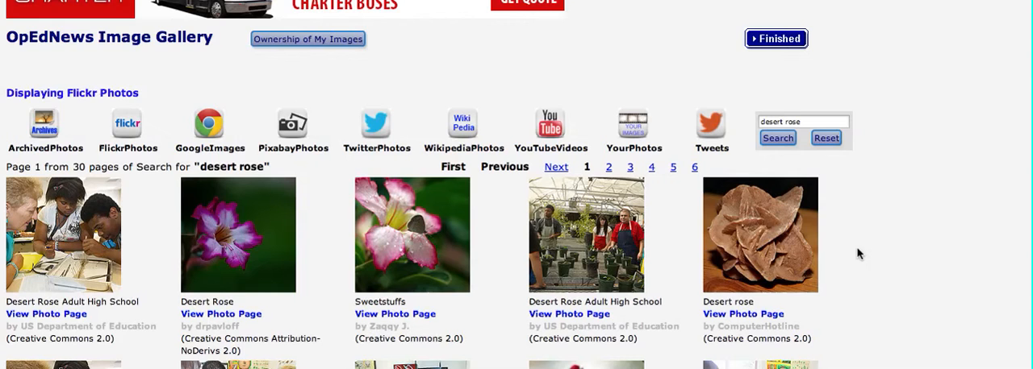
pyautogui.scroll(-3)
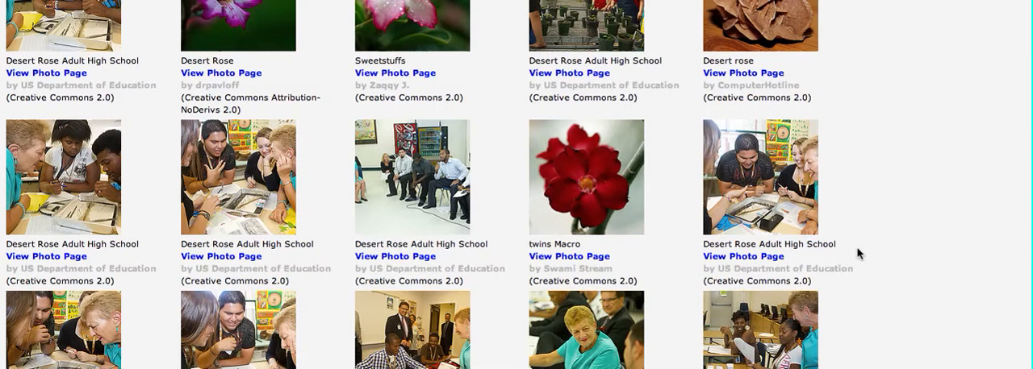
pyautogui.scroll(-3)
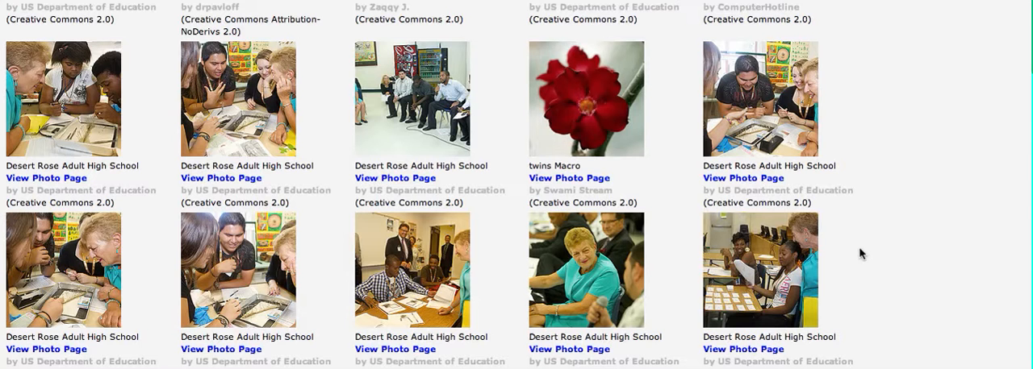
pyautogui.moveTo(873, 251)
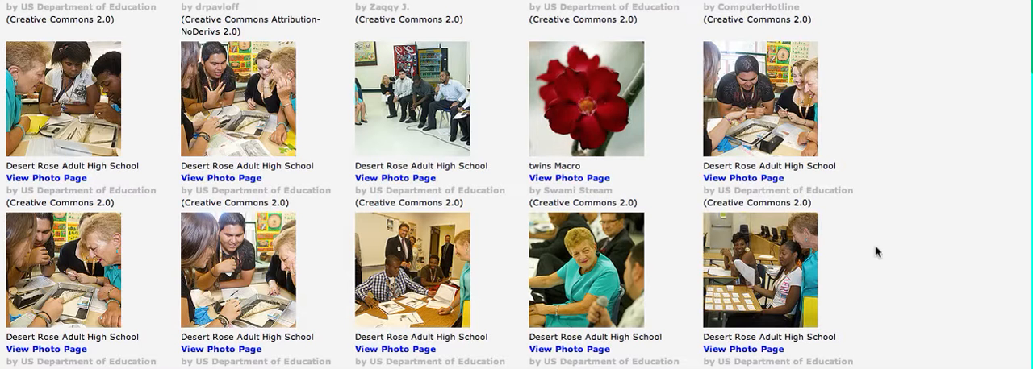
pyautogui.moveTo(854, 191)
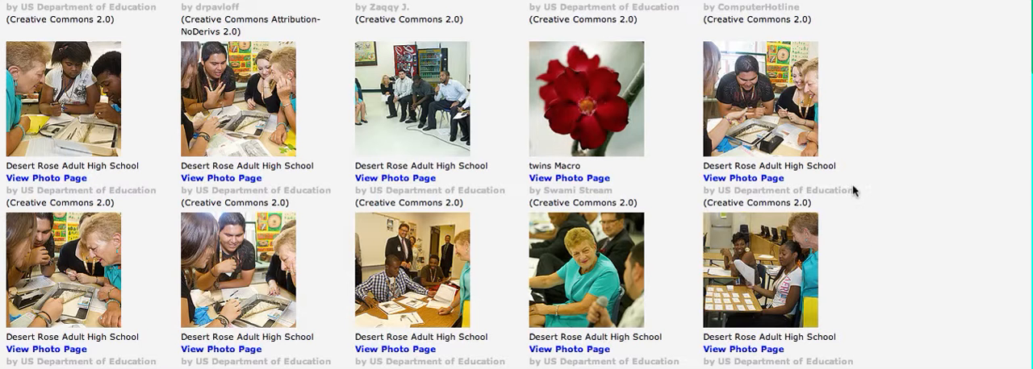
pyautogui.scroll(-3)
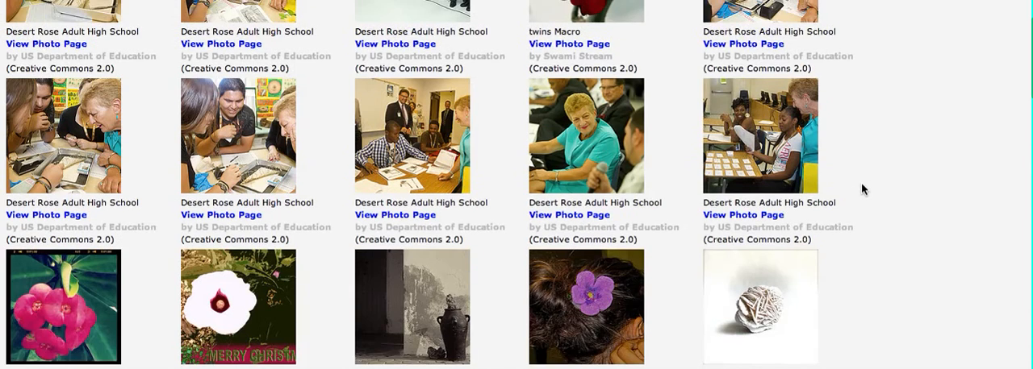
pyautogui.scroll(-3)
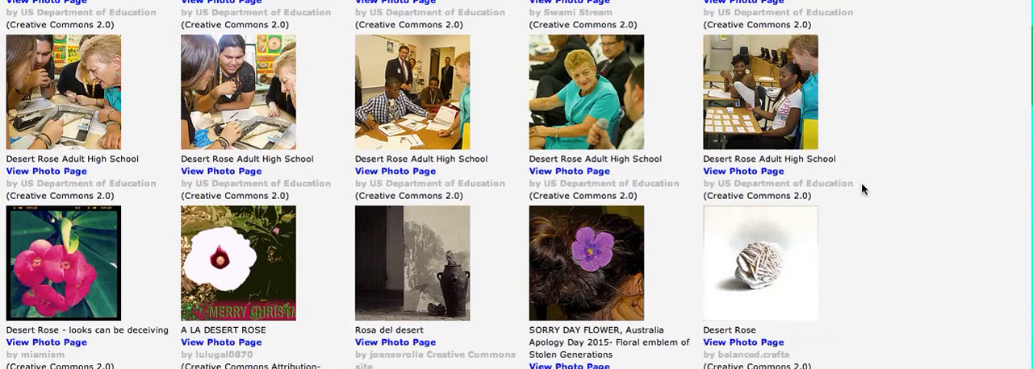
pyautogui.scroll(-3)
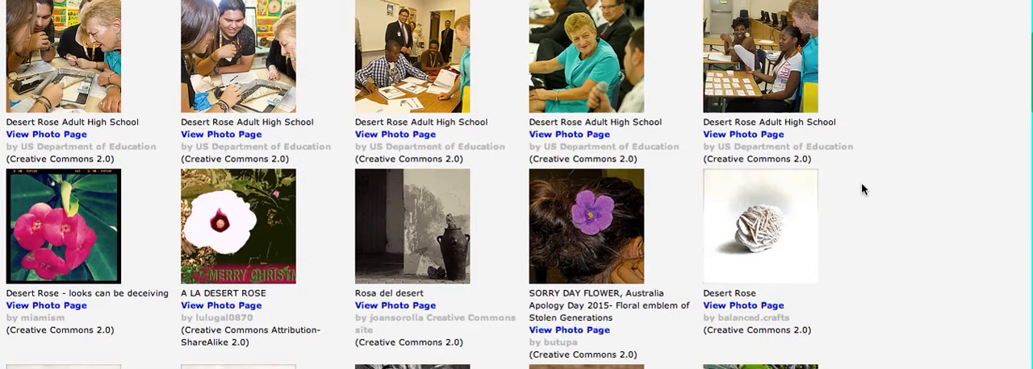
pyautogui.scroll(-3)
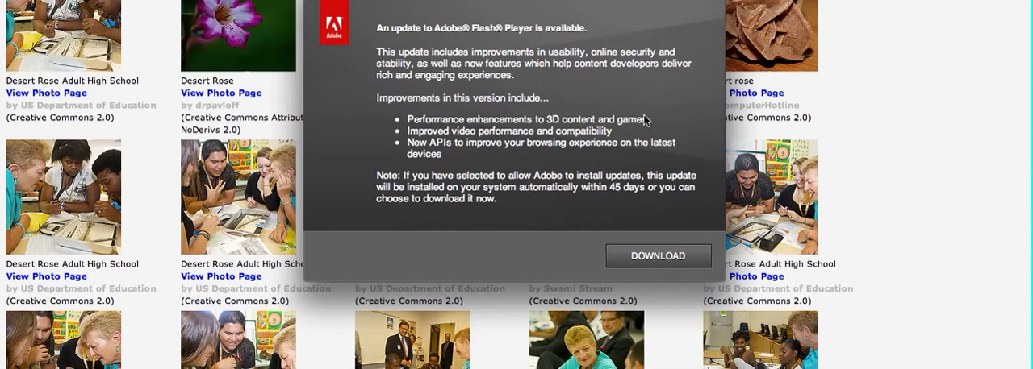
pyautogui.moveTo(649, 121)
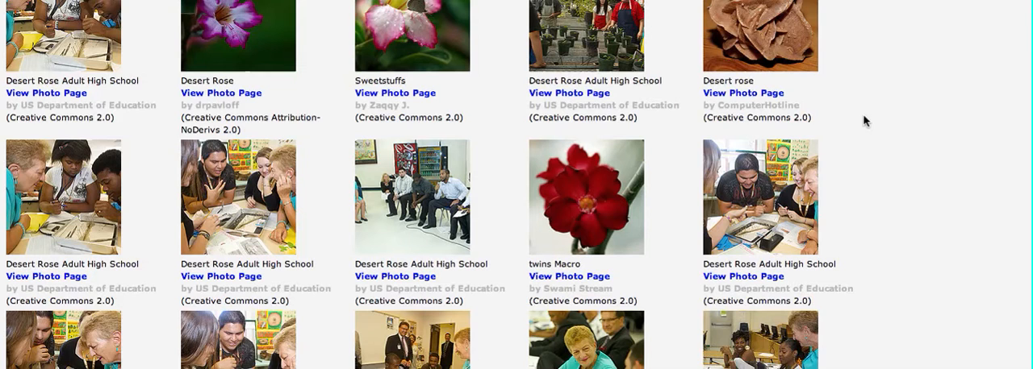
pyautogui.scroll(-3)
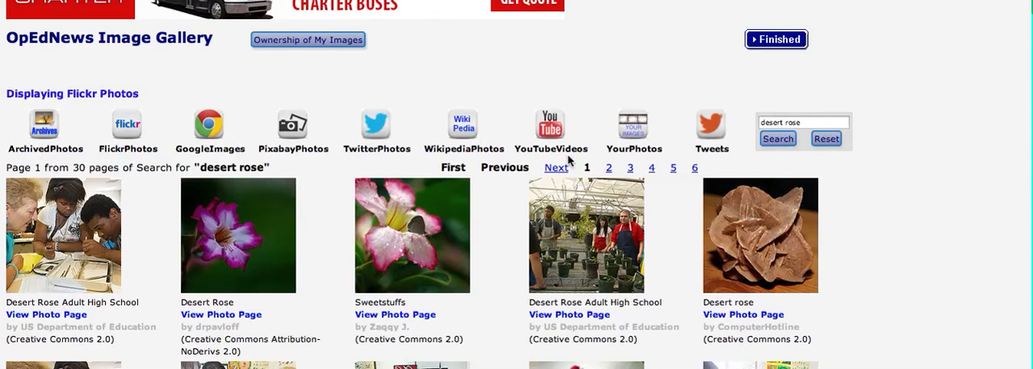
pyautogui.moveTo(609, 171)
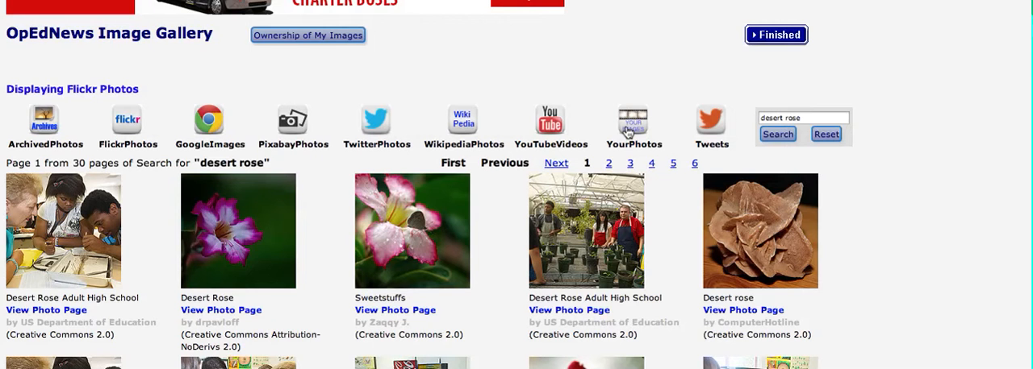
pyautogui.scroll(-3)
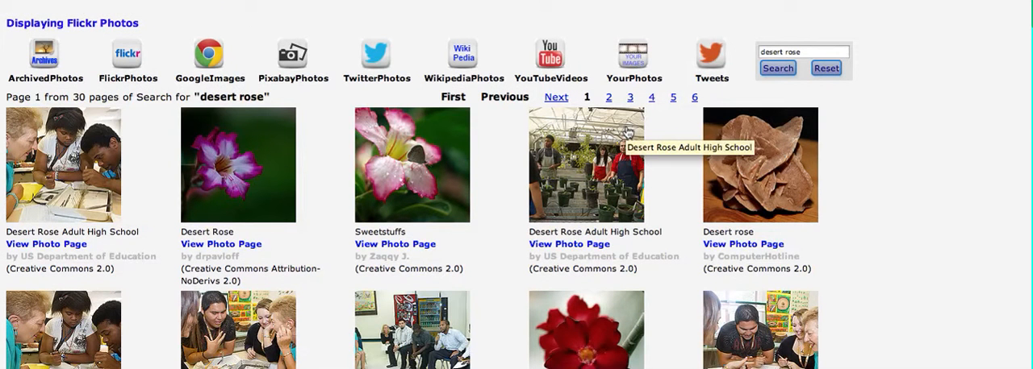
pyautogui.moveTo(244, 165)
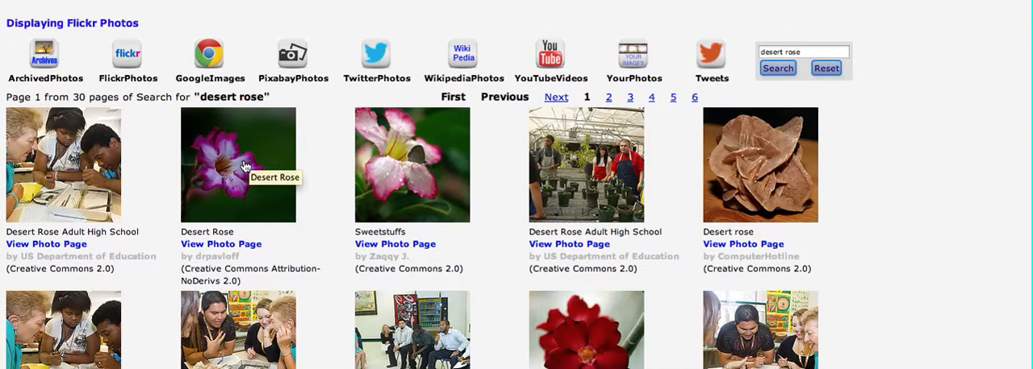
pyautogui.moveTo(245, 167)
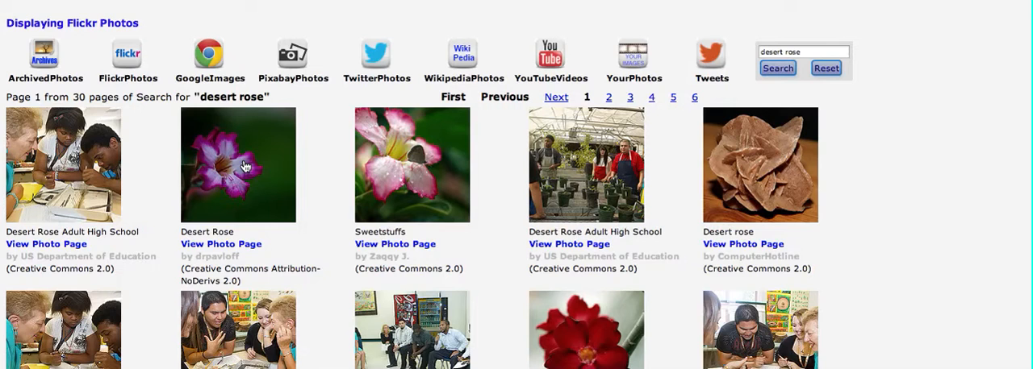
# Step: Bring up the detail page of the dark-background pink Desert Rose photo by drvpavloff
pyautogui.click(221, 244)
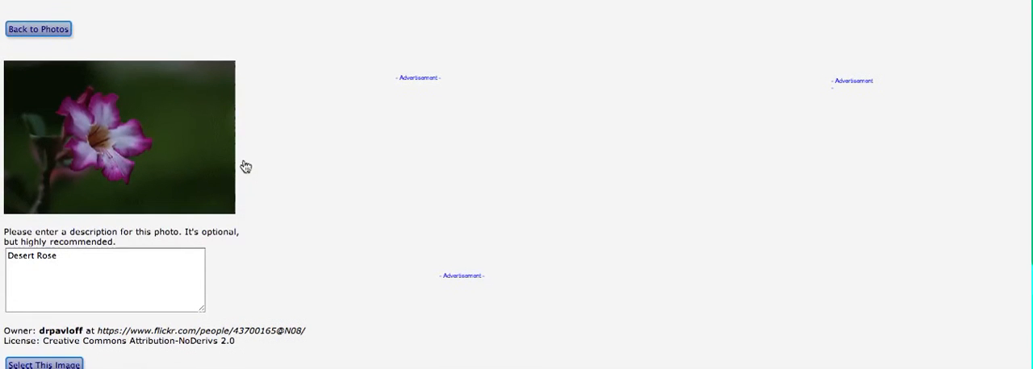
pyautogui.moveTo(226, 197)
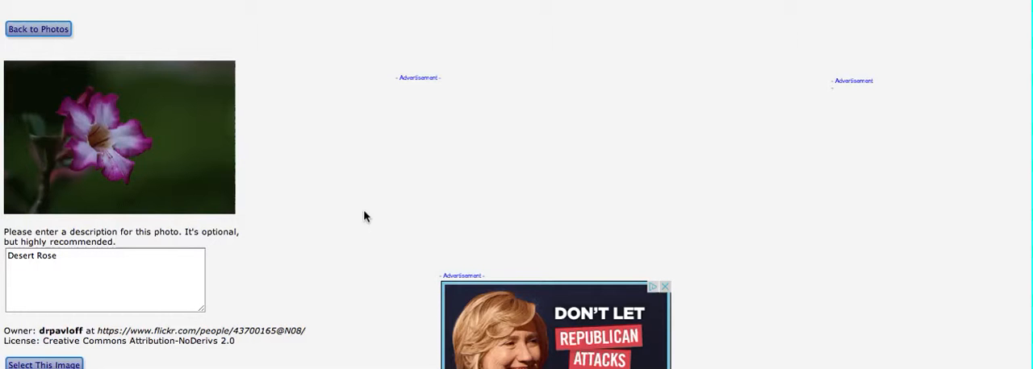
pyautogui.moveTo(125, 122)
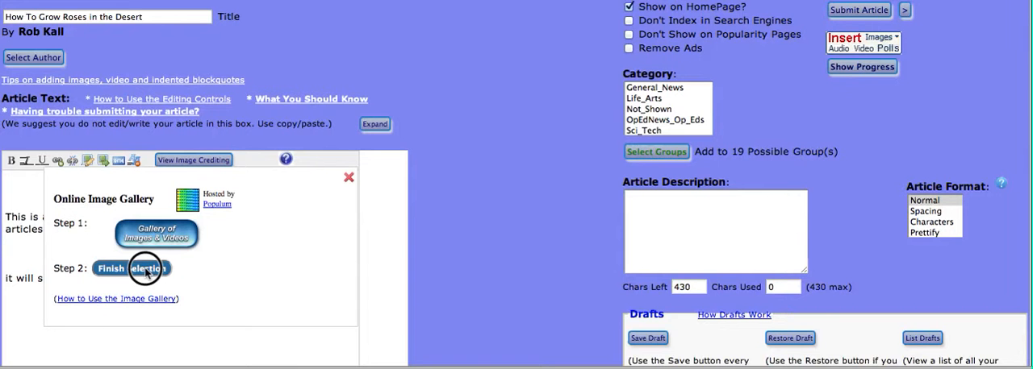
# Step: Finish the selection so the Desert Rose photo lands at the top of the article
pyautogui.click(132, 268)
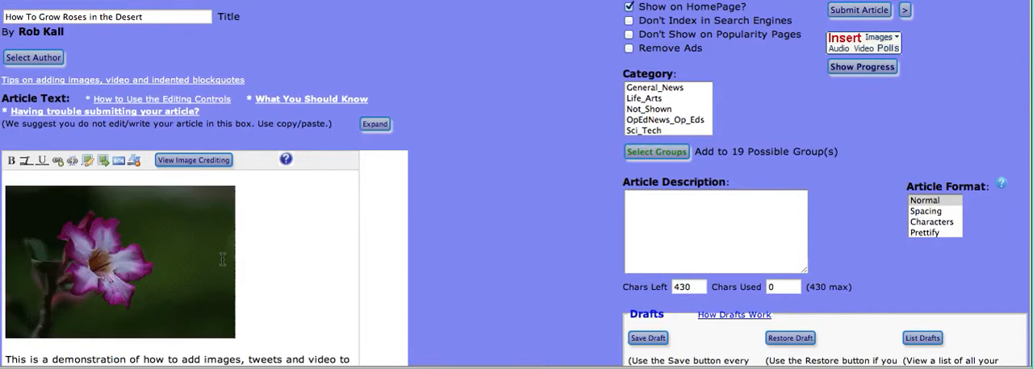
pyautogui.moveTo(288, 242)
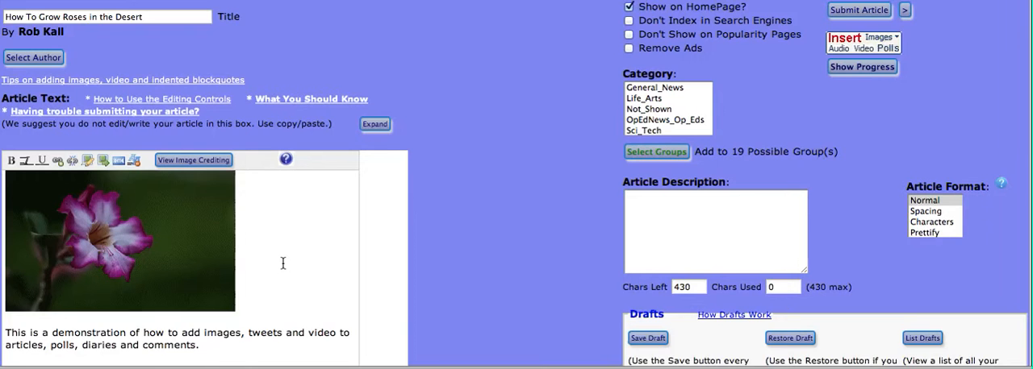
pyautogui.scroll(-3)
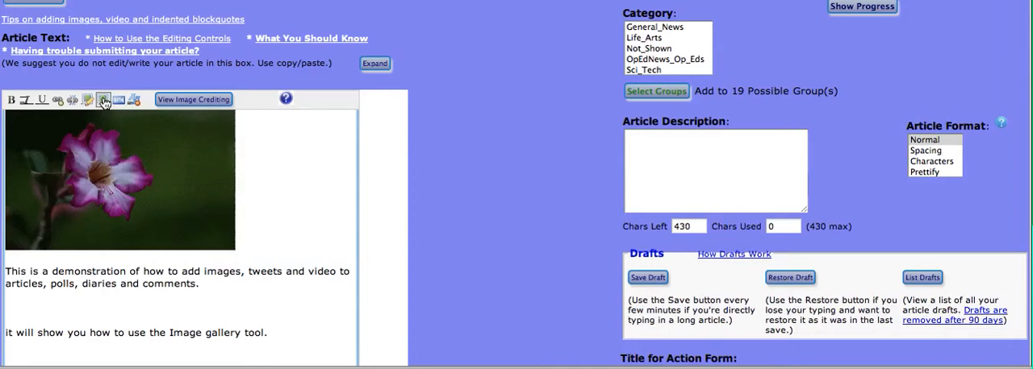
# Step: Reopen the full Gallery of Images & Videos and enter 'deert rose' in its cleared search box
pyautogui.click(104, 99)
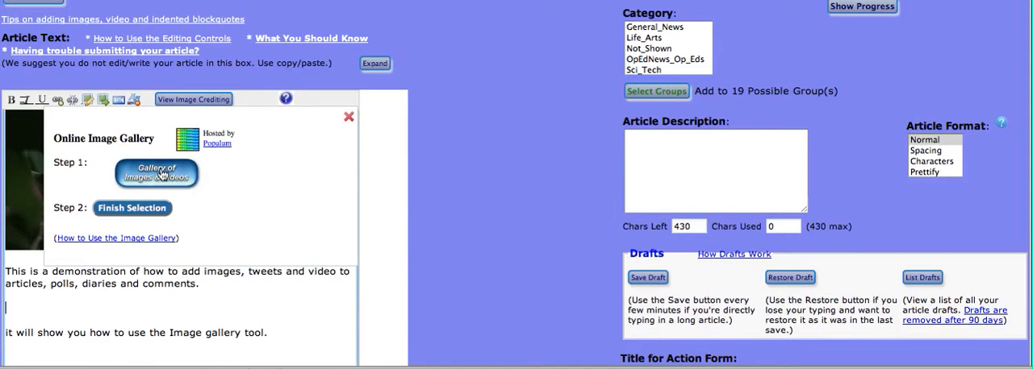
pyautogui.click(157, 173)
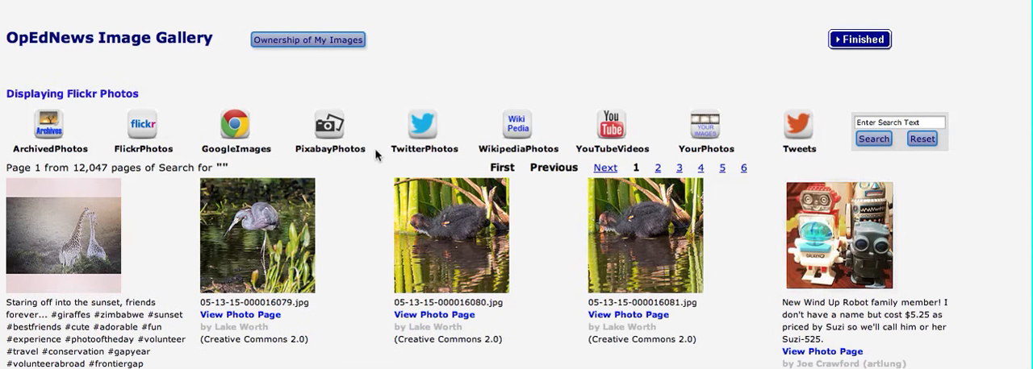
pyautogui.click(898, 122)
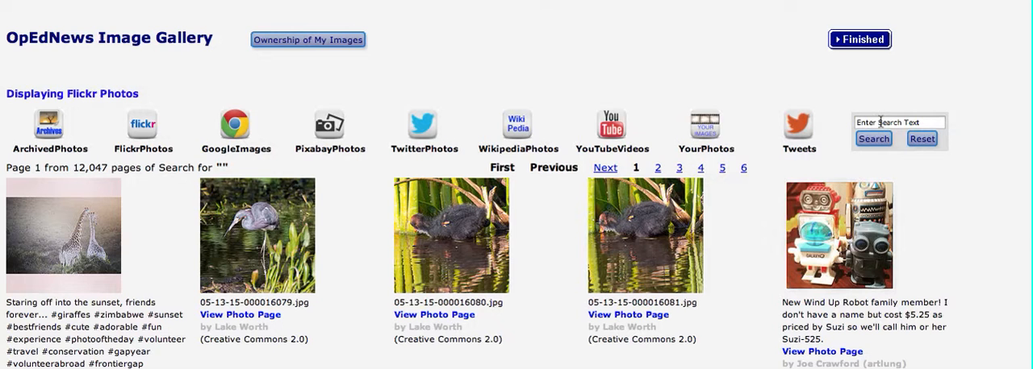
pyautogui.click(899, 122)
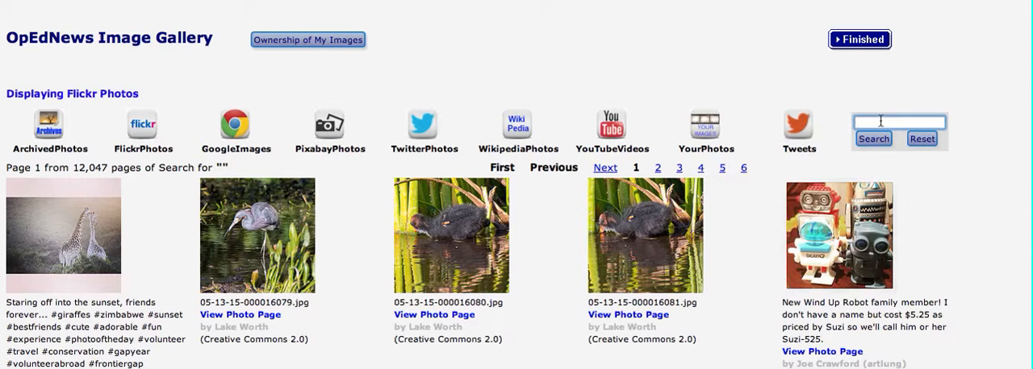
pyautogui.write('deert')
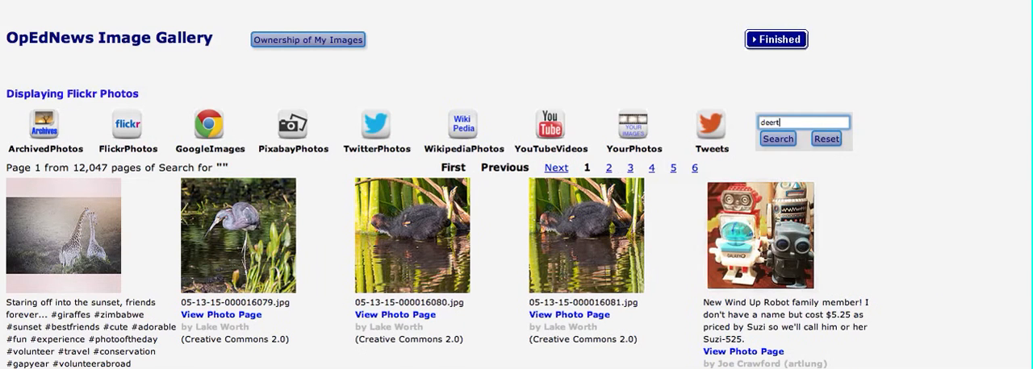
pyautogui.write('r')
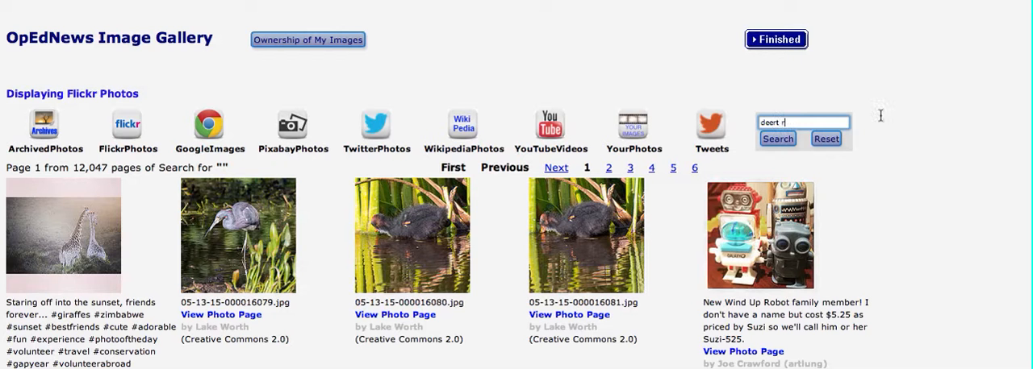
pyautogui.write('ose')
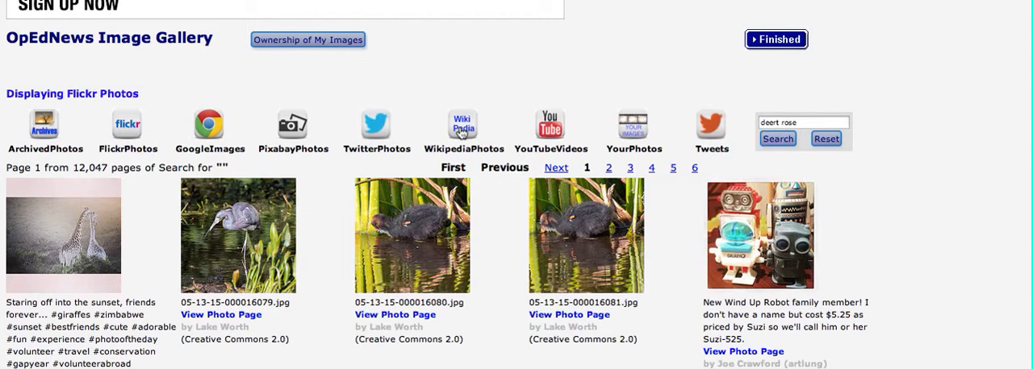
# Step: Switch to WikipediaPhotos and search 'desert rose', getting 96 pages of results
pyautogui.click(462, 126)
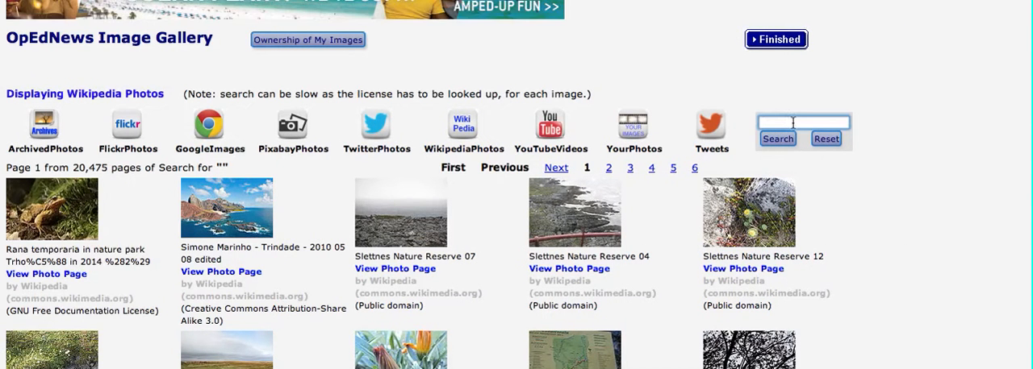
pyautogui.write('desed')
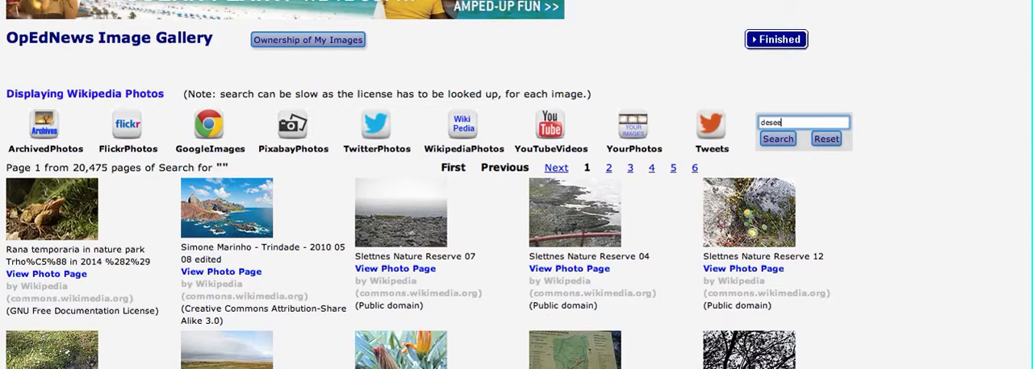
pyautogui.write('desert')
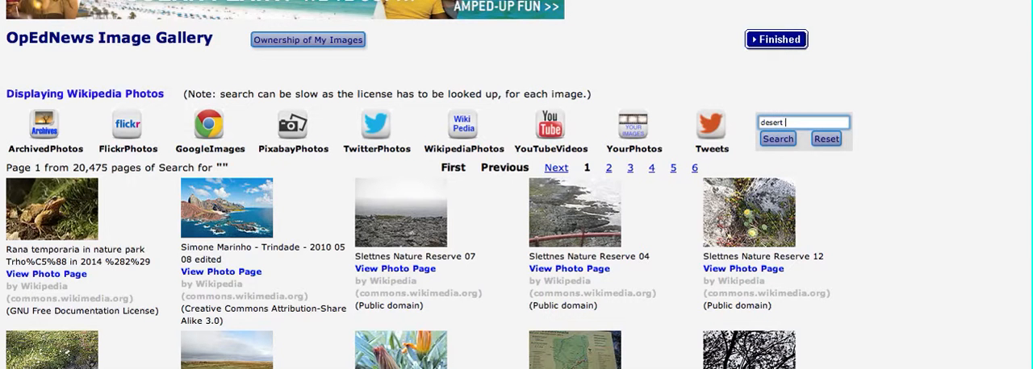
pyautogui.write('rose')
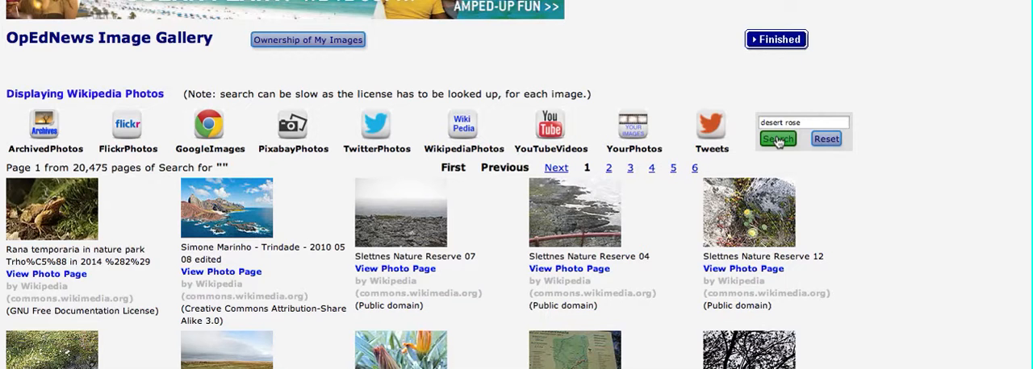
pyautogui.click(777, 139)
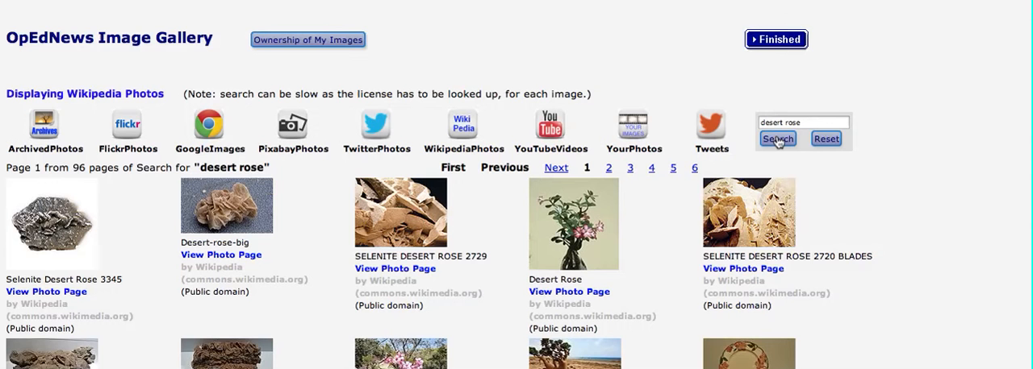
pyautogui.scroll(-3)
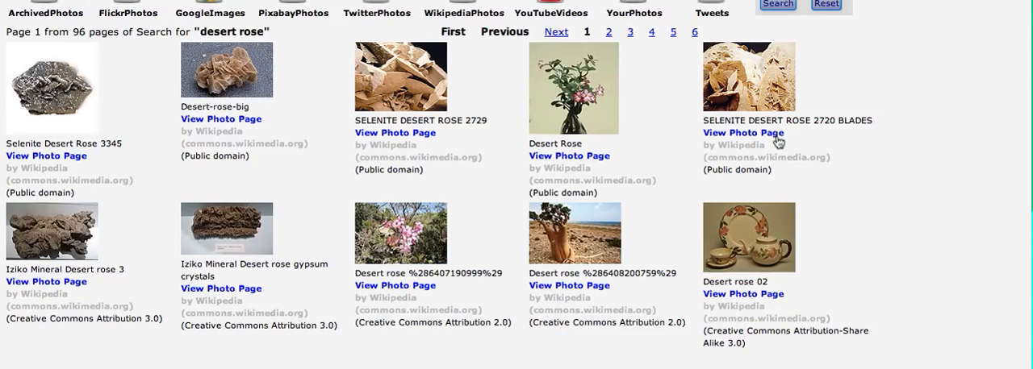
pyautogui.scroll(-3)
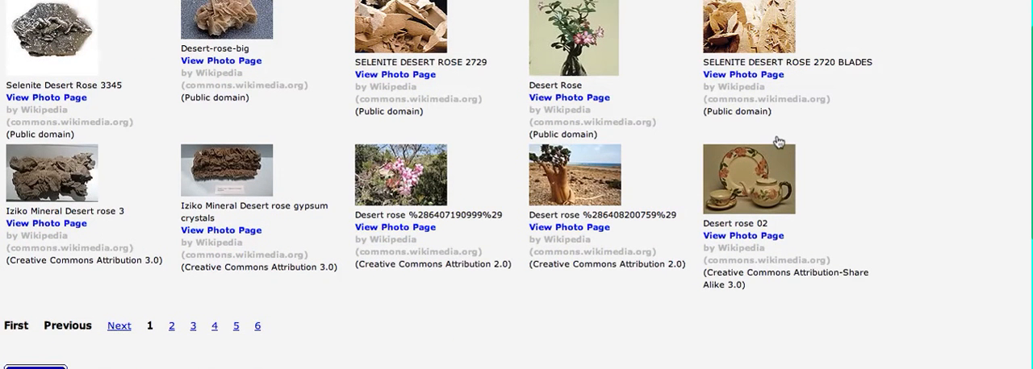
pyautogui.scroll(3)
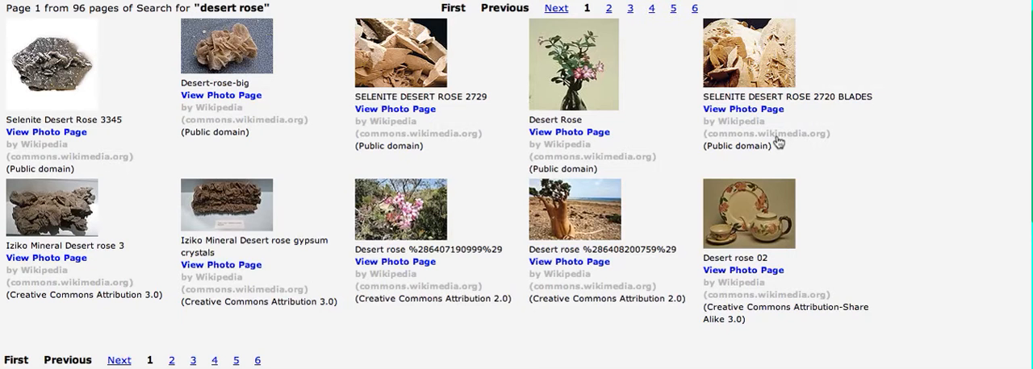
pyautogui.moveTo(441, 226)
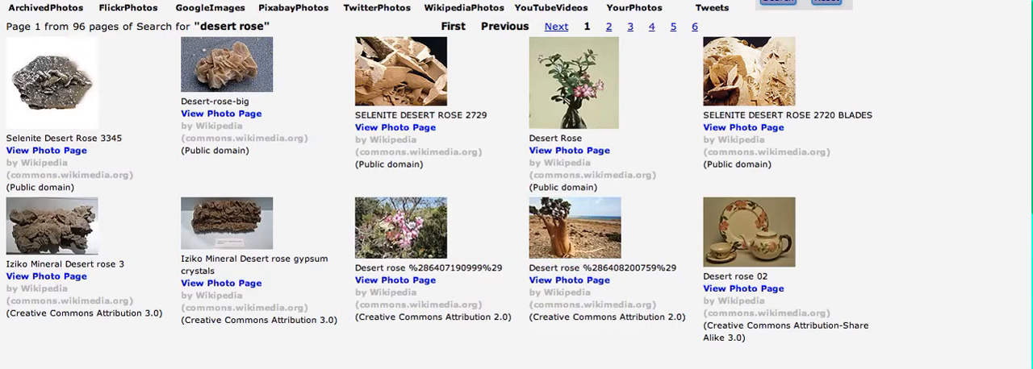
# Step: Select the pink desert rose Wikipedia photo with its description shortened to 'Desert rose'
pyautogui.click(396, 280)
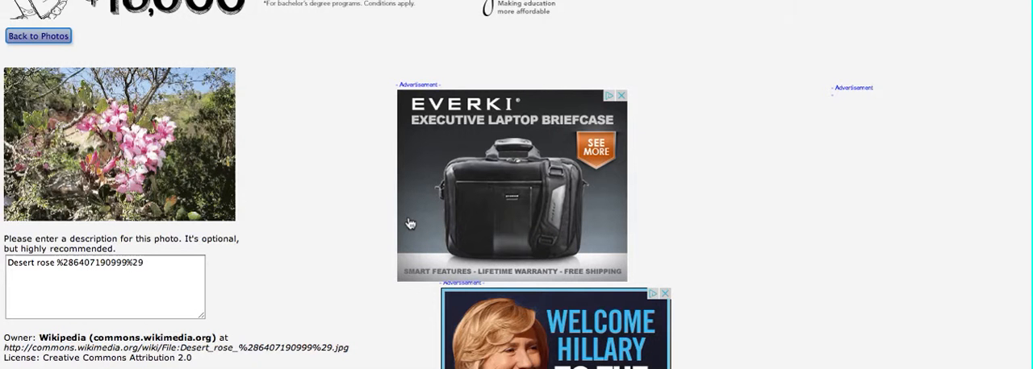
pyautogui.moveTo(155, 263)
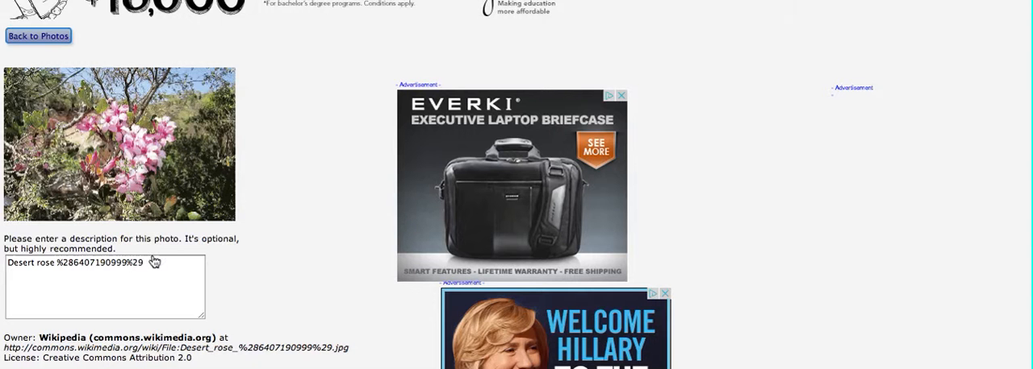
pyautogui.click(72, 264)
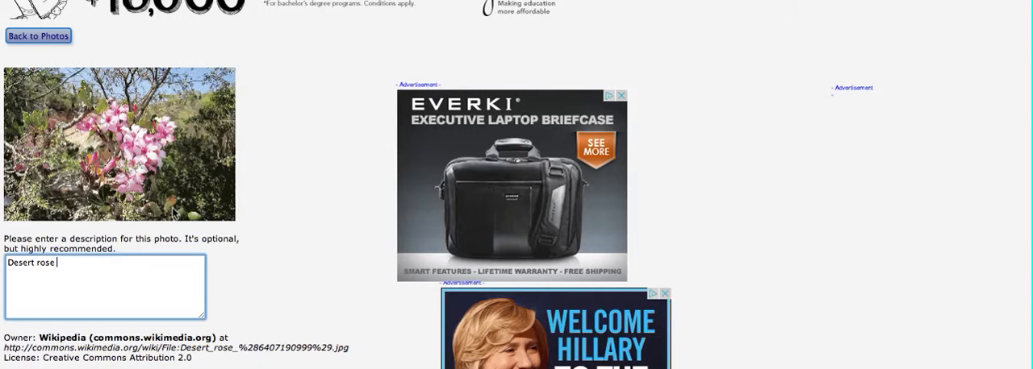
pyautogui.scroll(-3)
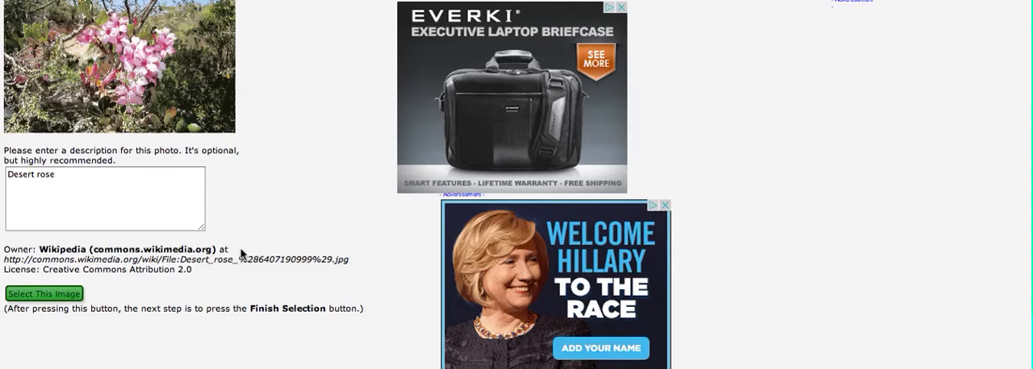
pyautogui.click(44, 293)
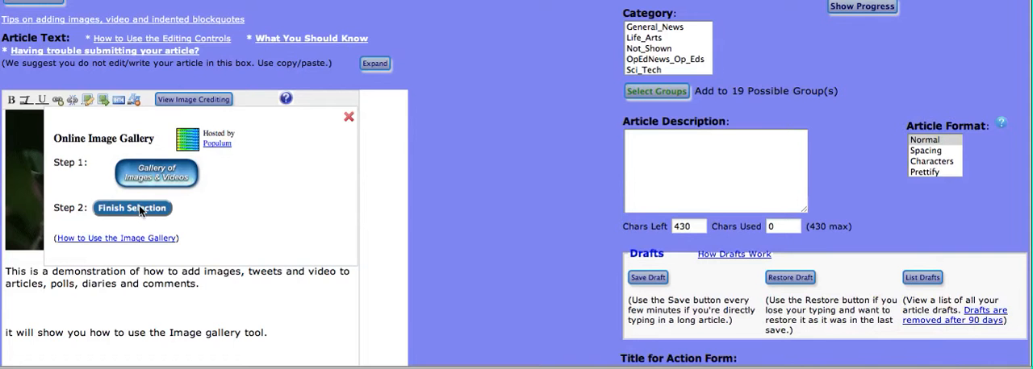
# Step: Finish the selection so the Wikipedia photo sits below the introductory sentence
pyautogui.click(132, 208)
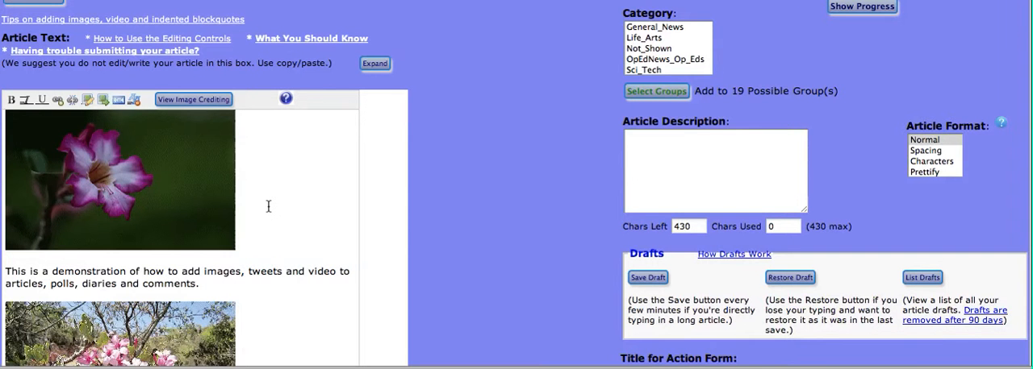
pyautogui.scroll(-3)
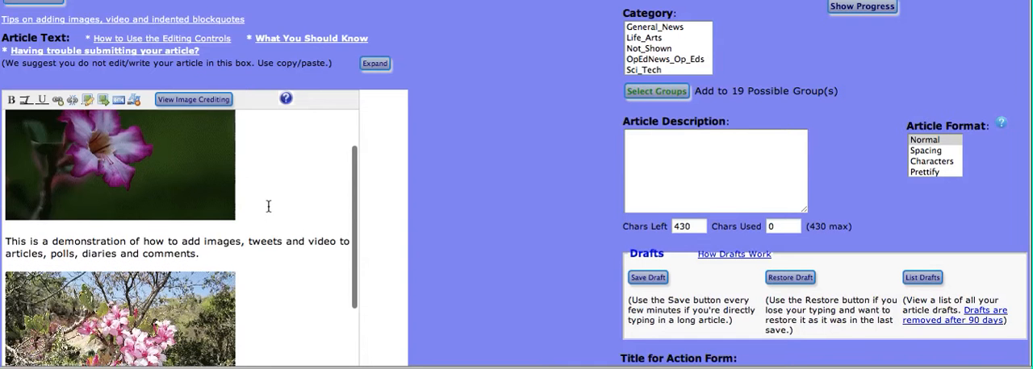
pyautogui.scroll(-3)
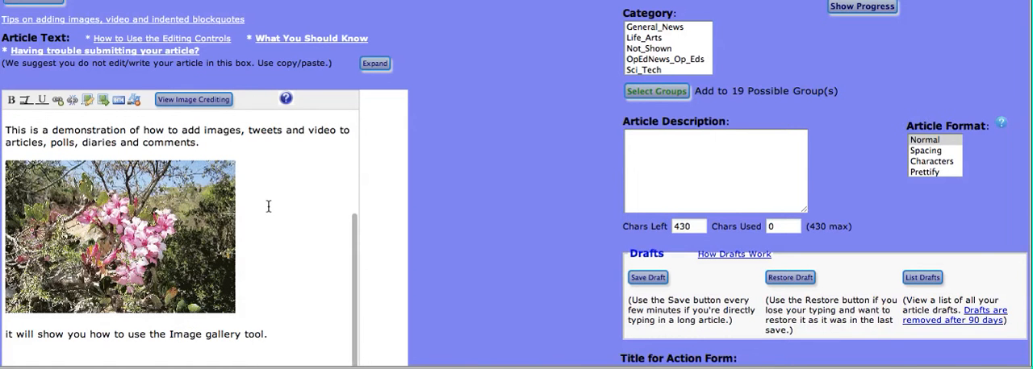
# Step: Reopen the Online Image Gallery popup over the draft holding two photos
pyautogui.scroll(-3)
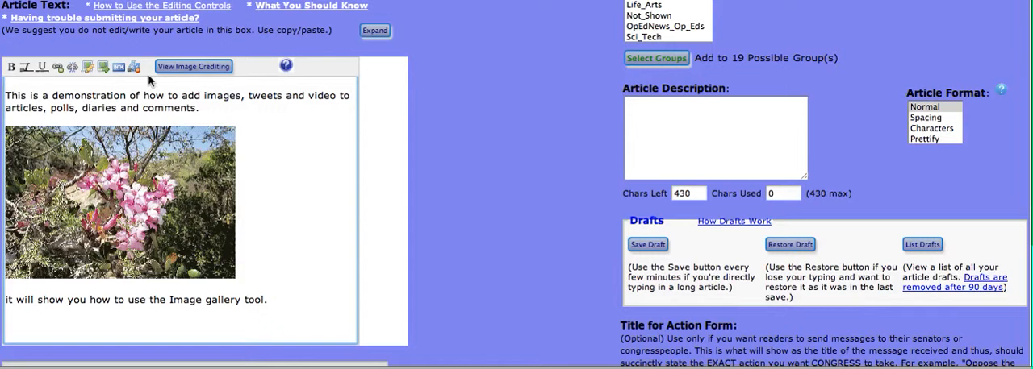
pyautogui.click(104, 67)
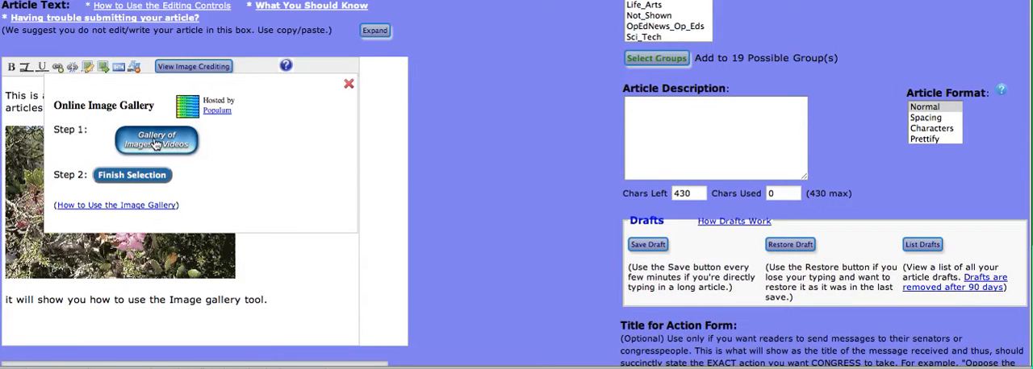
# Step: Switch the full gallery to YouTube videos and search it for 'desert rose'
pyautogui.click(156, 140)
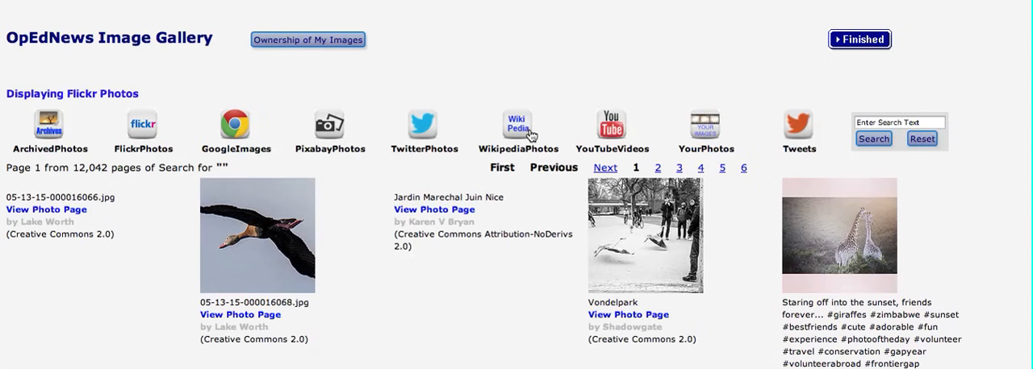
pyautogui.moveTo(613, 133)
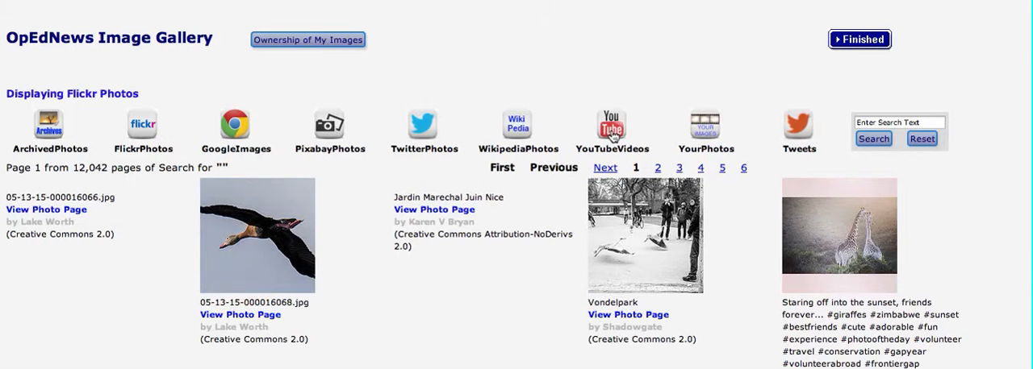
pyautogui.click(613, 129)
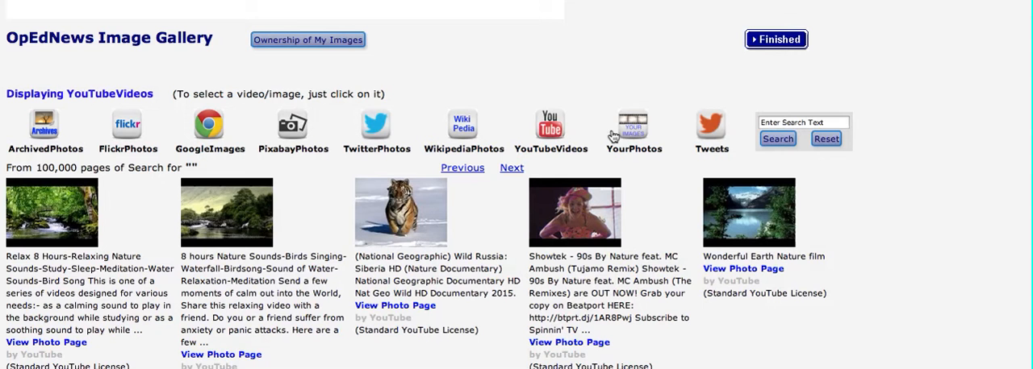
pyautogui.moveTo(780, 135)
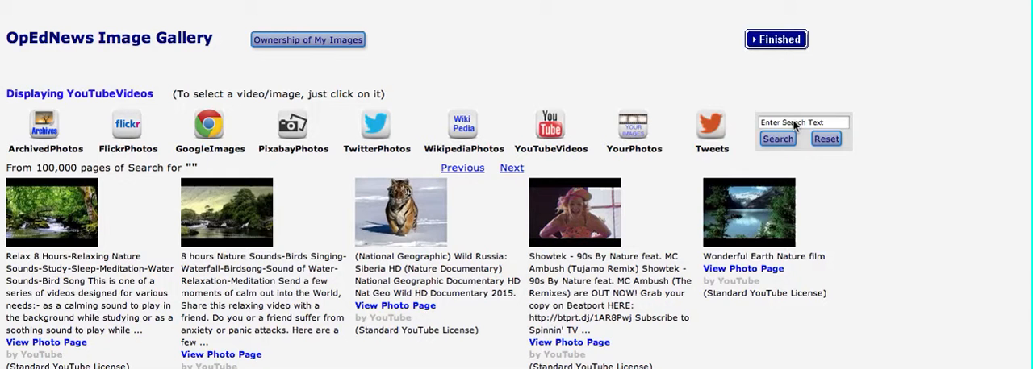
pyautogui.click(803, 122)
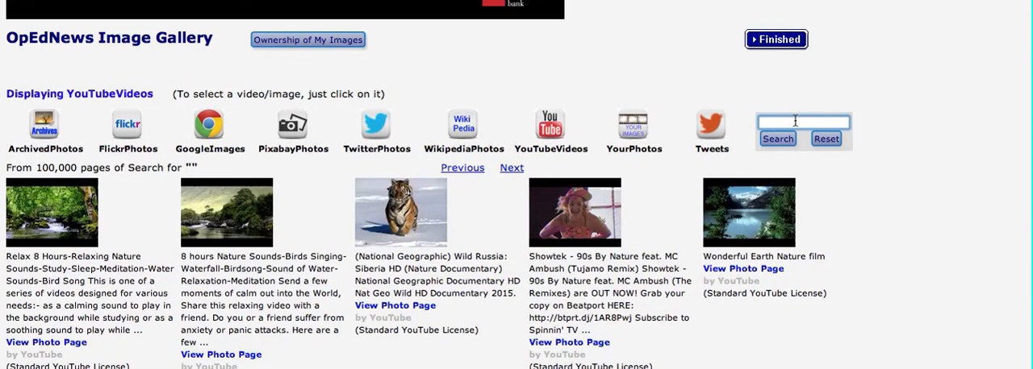
pyautogui.write('desert rose')
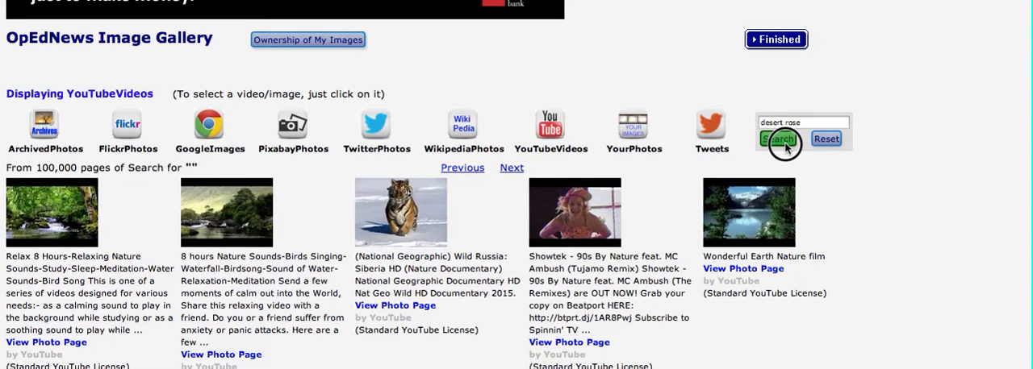
pyautogui.click(779, 138)
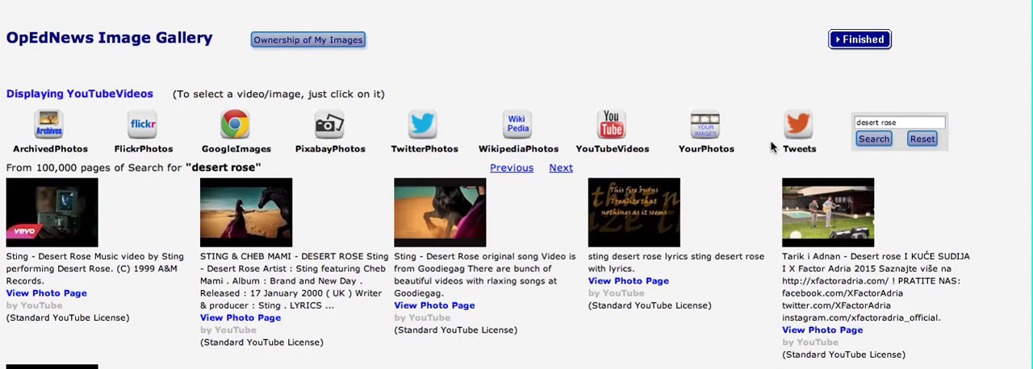
# Step: Scroll through the desert rose video results toward the next page of clips
pyautogui.scroll(-3)
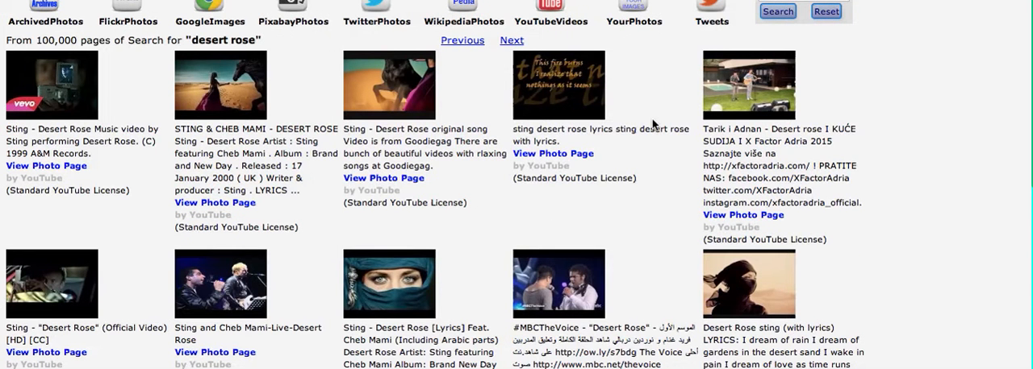
pyautogui.scroll(-3)
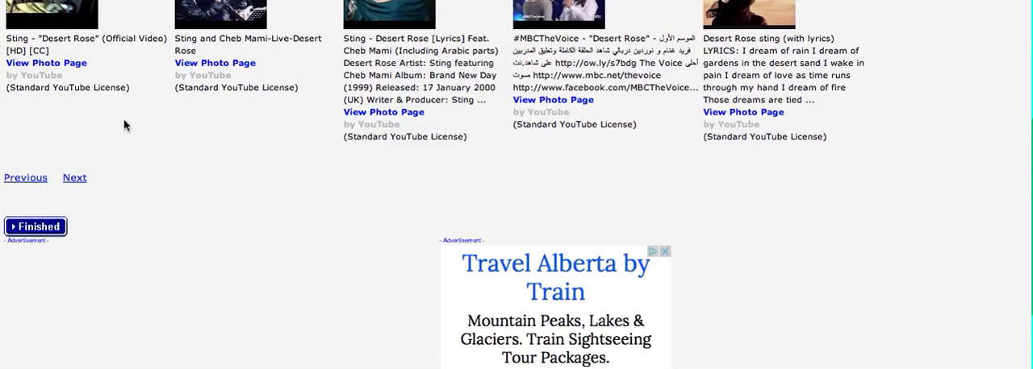
pyautogui.moveTo(109, 175)
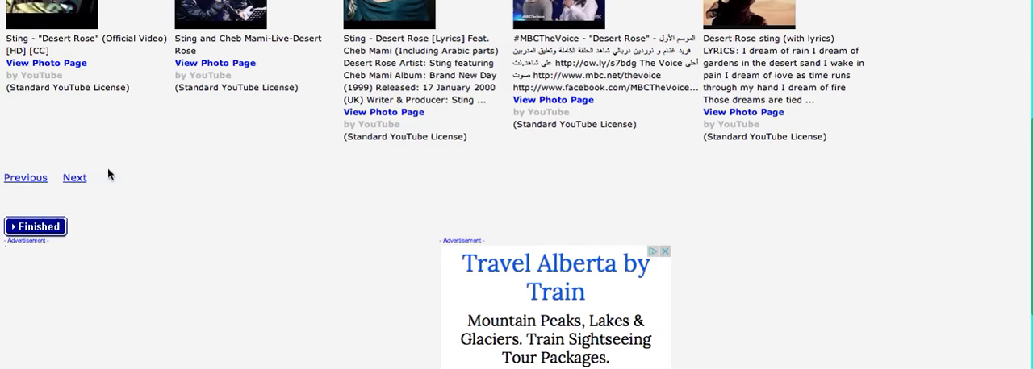
pyautogui.moveTo(111, 161)
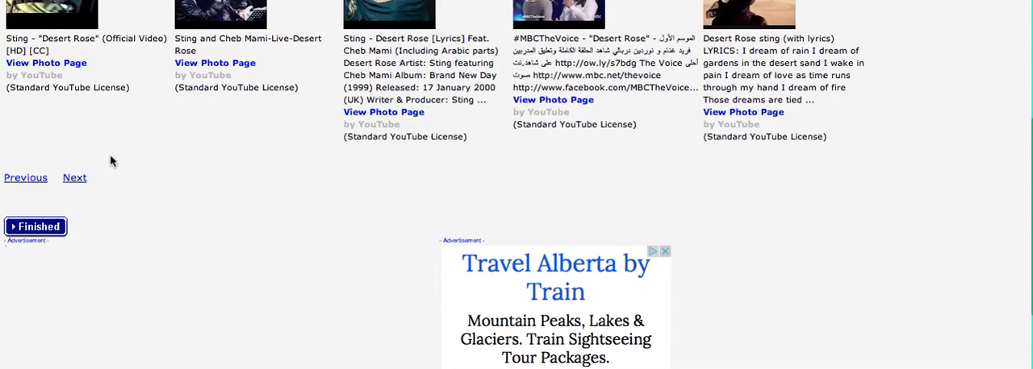
pyautogui.moveTo(148, 179)
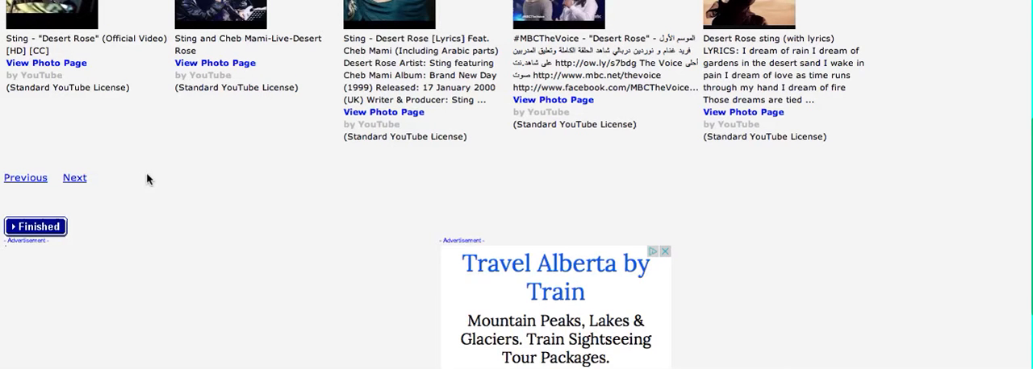
pyautogui.moveTo(202, 166)
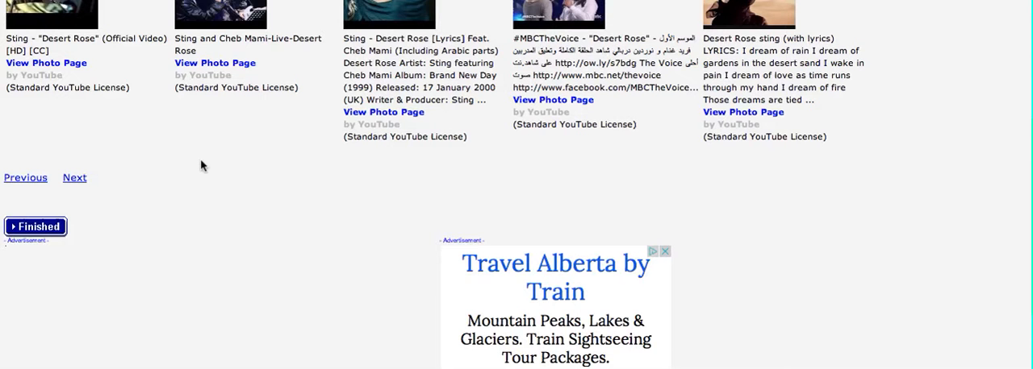
pyautogui.moveTo(190, 172)
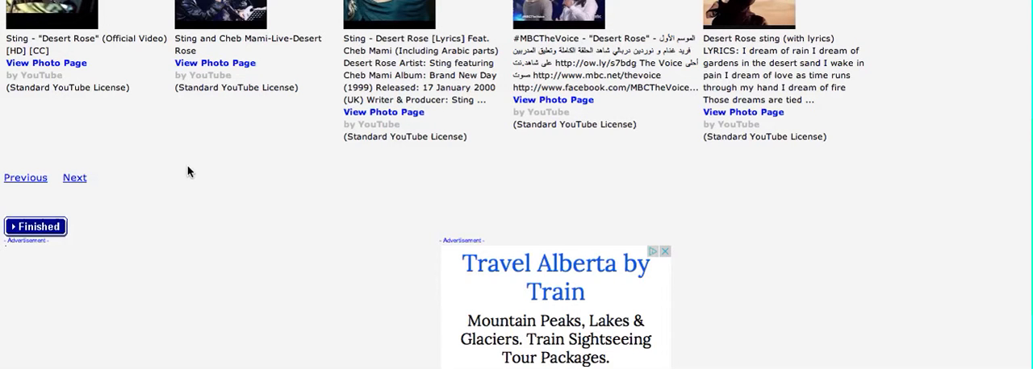
pyautogui.moveTo(163, 172)
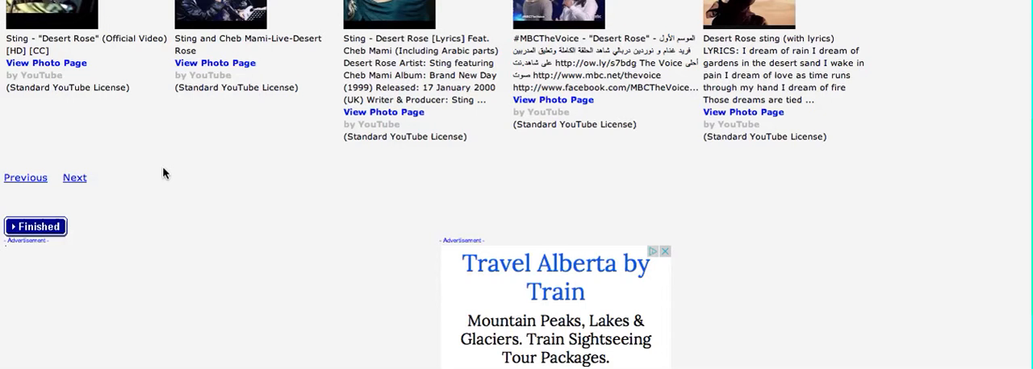
pyautogui.moveTo(171, 177)
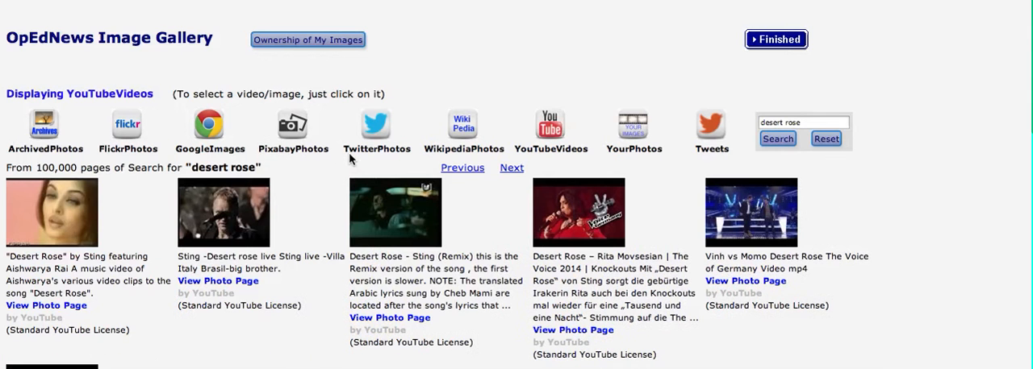
pyautogui.scroll(-3)
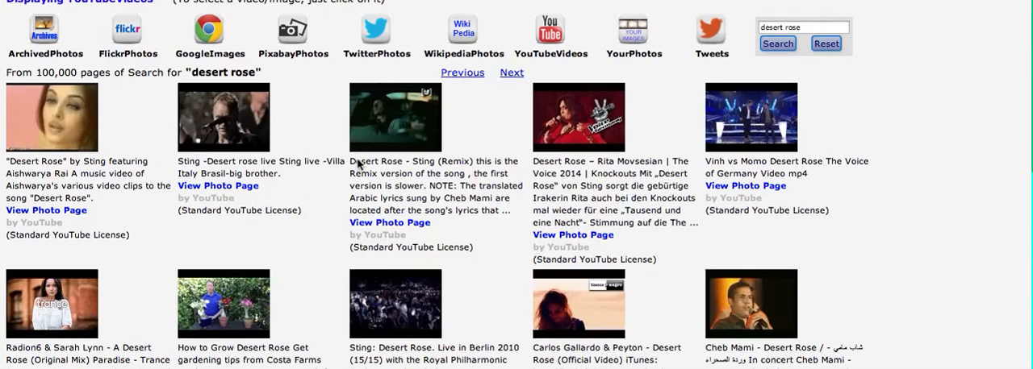
pyautogui.scroll(-3)
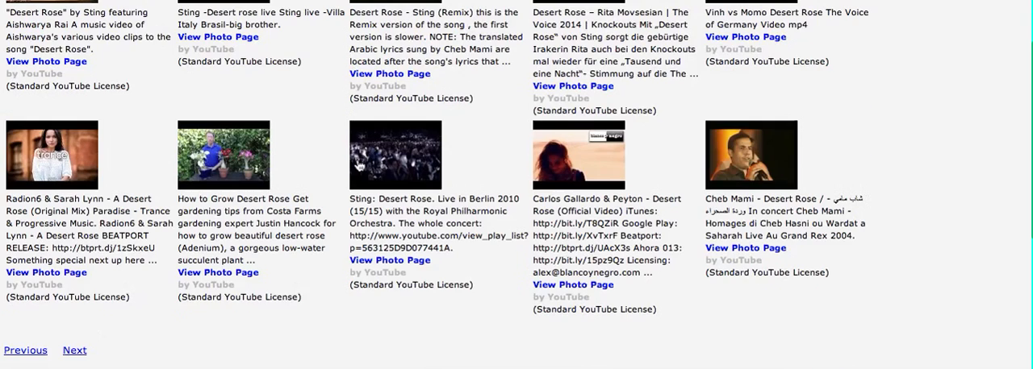
pyautogui.moveTo(251, 164)
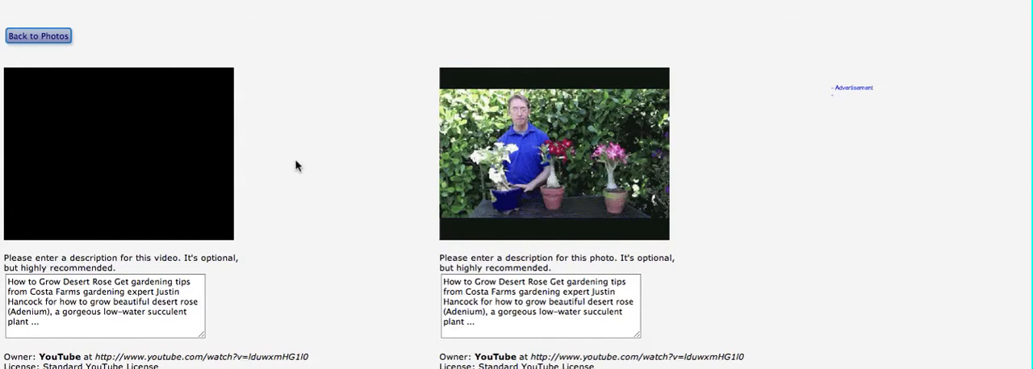
pyautogui.moveTo(555, 149)
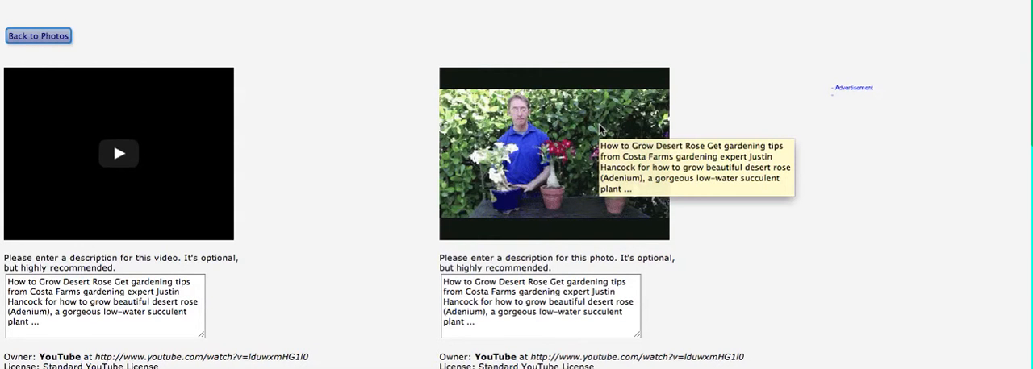
pyautogui.moveTo(202, 159)
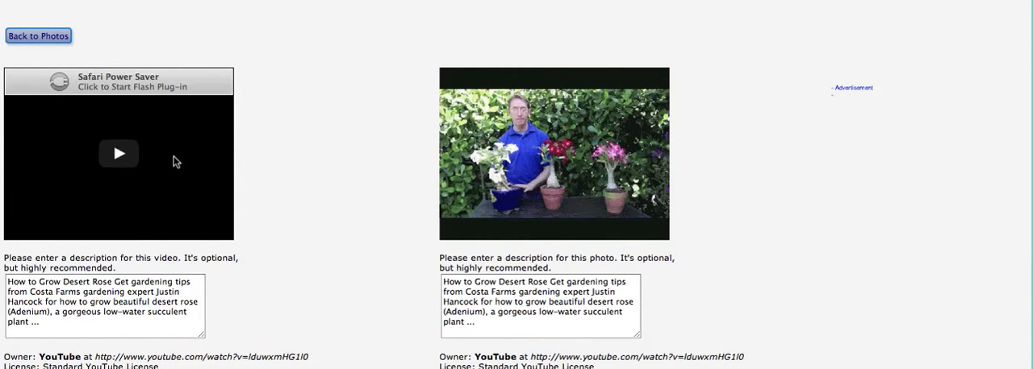
pyautogui.moveTo(157, 168)
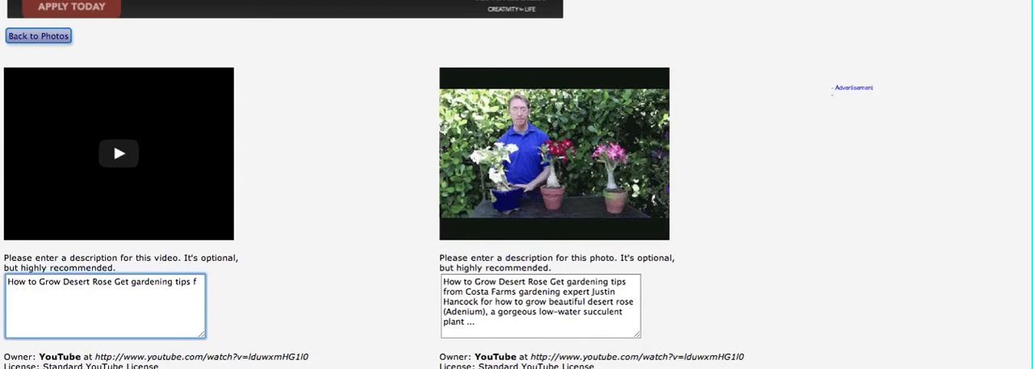
# Step: Trim the How to Grow Desert Rose video description down to its opening phrase
pyautogui.press('Backspace')
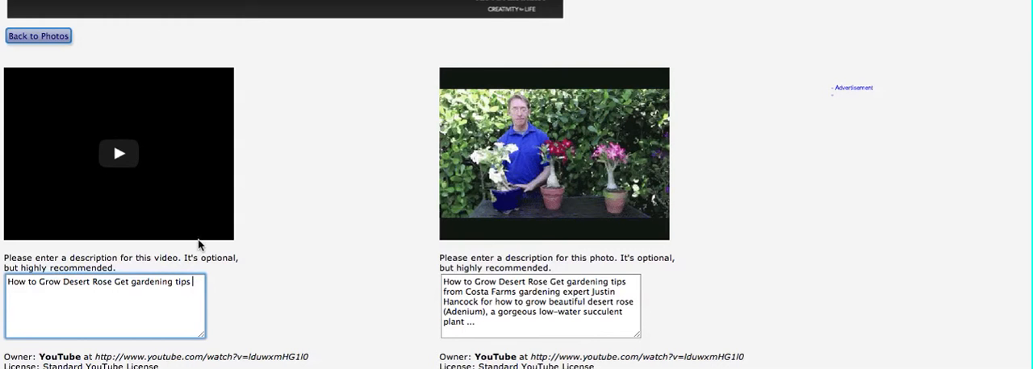
pyautogui.scroll(-3)
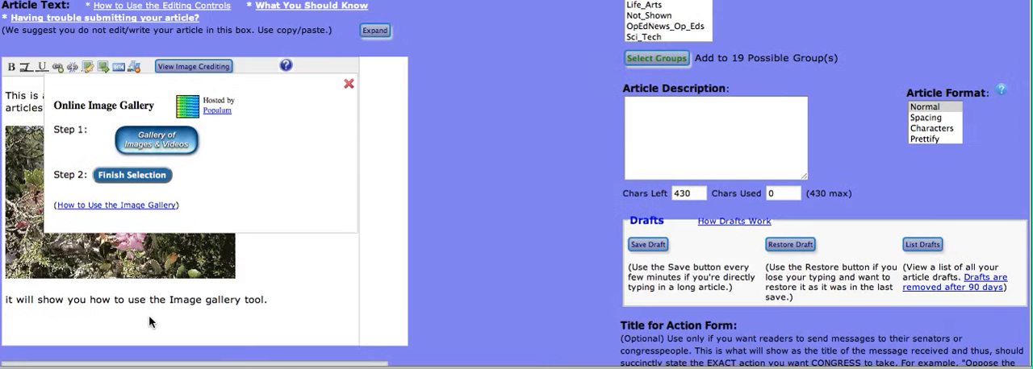
pyautogui.moveTo(149, 323)
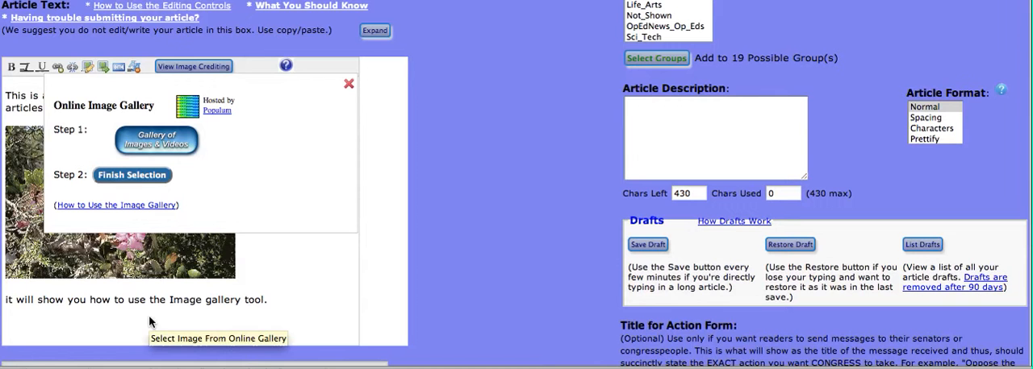
pyautogui.moveTo(131, 176)
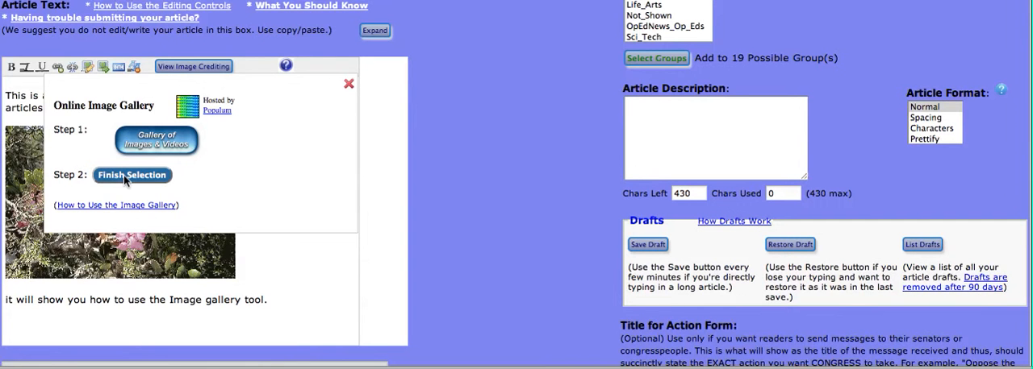
# Step: Finish image selection so the gallery closes, then review the article body with the inserted media
pyautogui.click(133, 176)
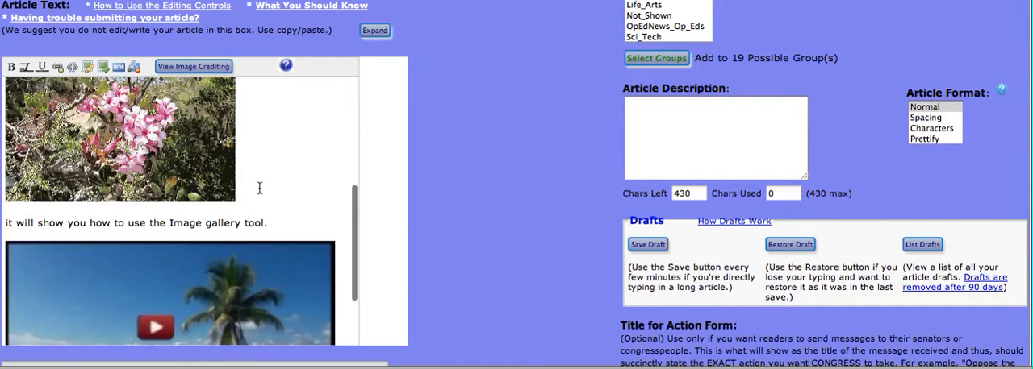
pyautogui.scroll(-3)
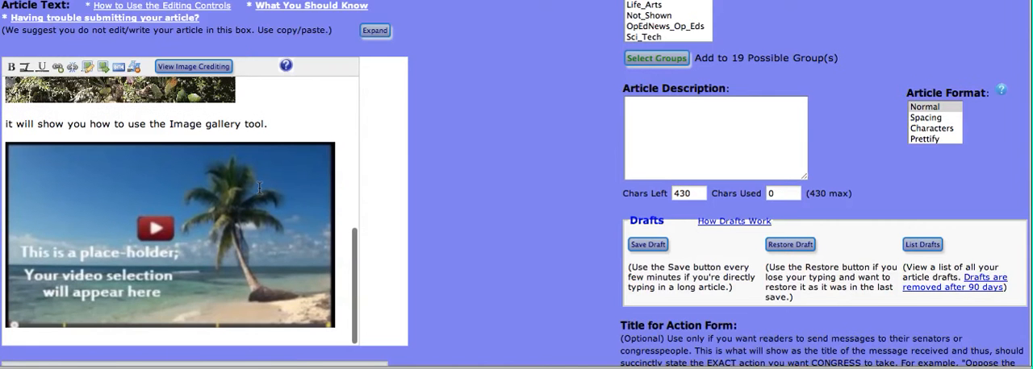
pyautogui.scroll(-3)
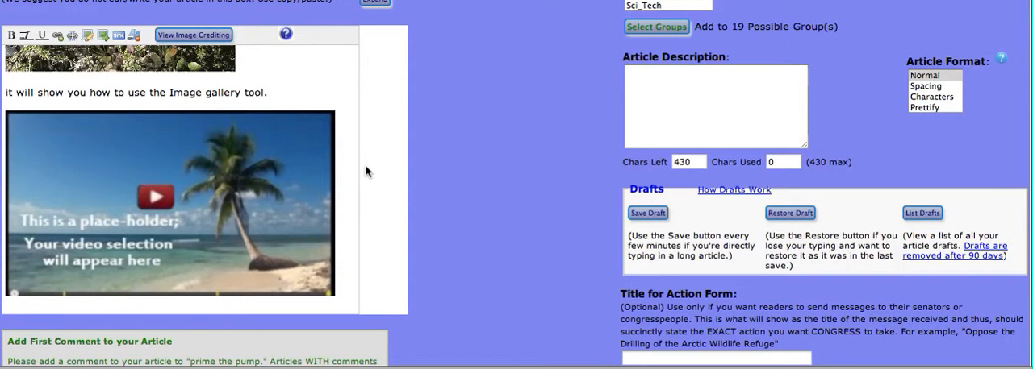
pyautogui.scroll(3)
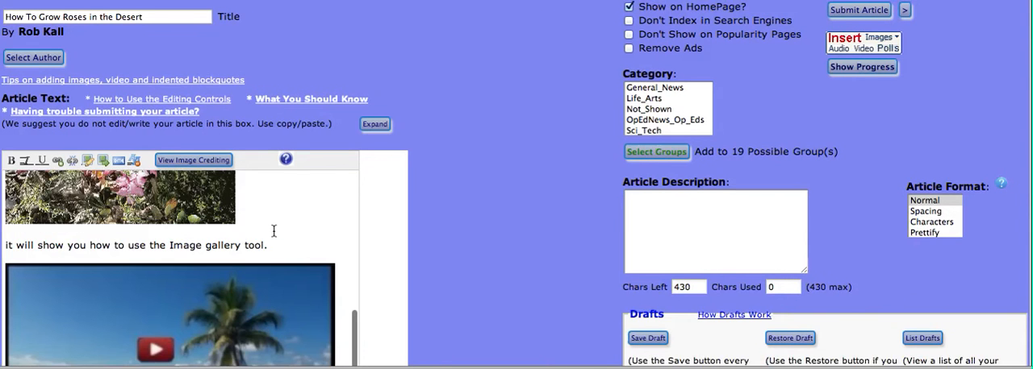
pyautogui.scroll(-3)
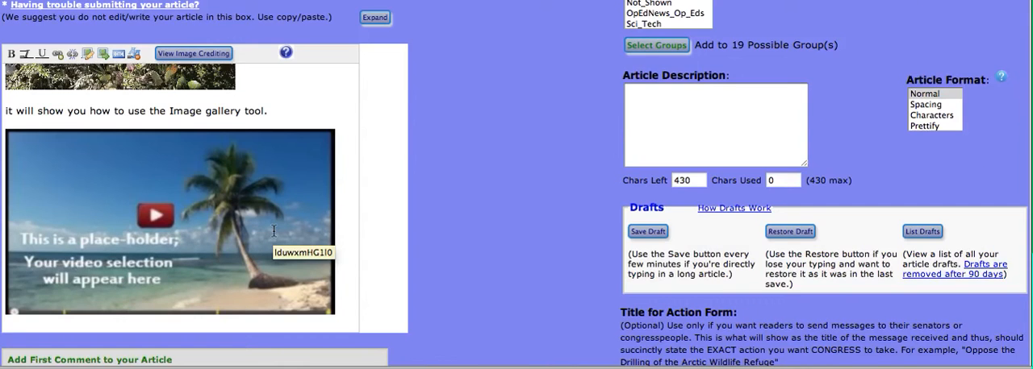
pyautogui.moveTo(310, 120)
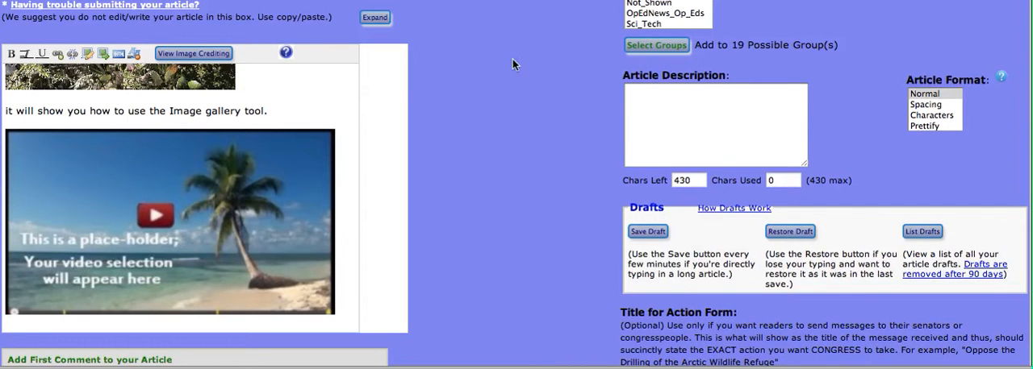
pyautogui.scroll(3)
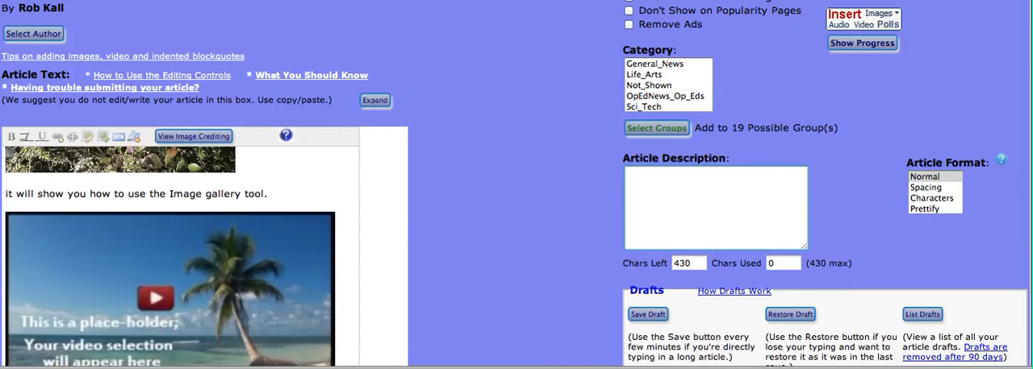
# Step: Enter 'asdf asdf' as the article description and set the category to Life_Arts
pyautogui.write('asdf asd')
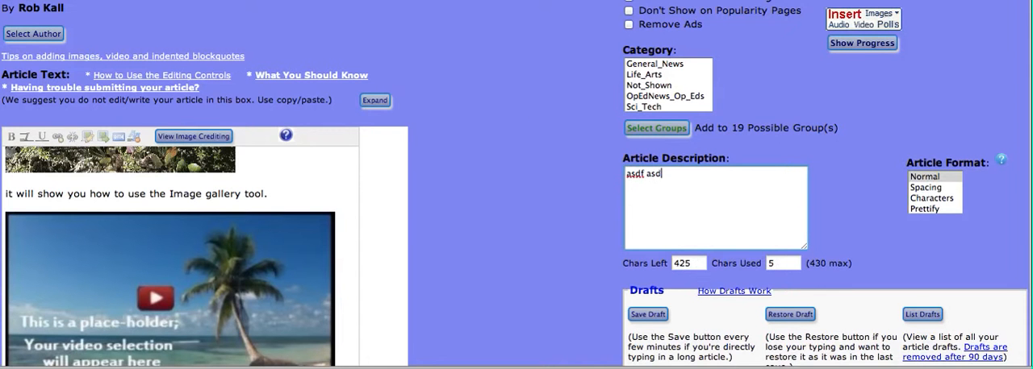
pyautogui.write('f')
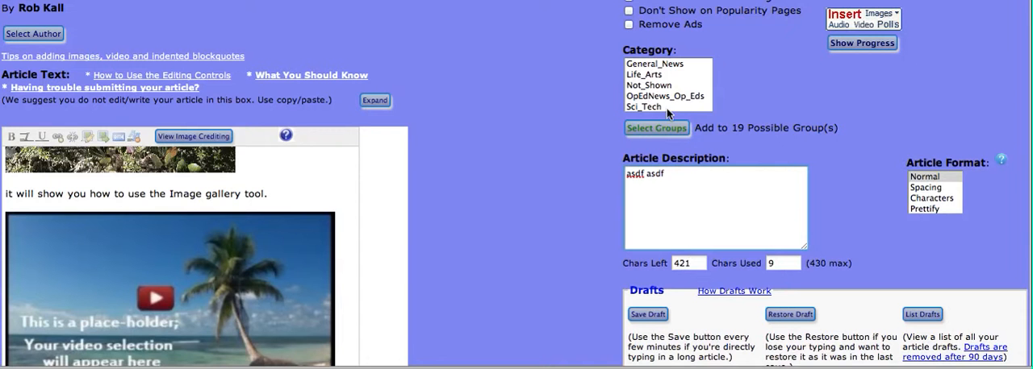
pyautogui.click(642, 106)
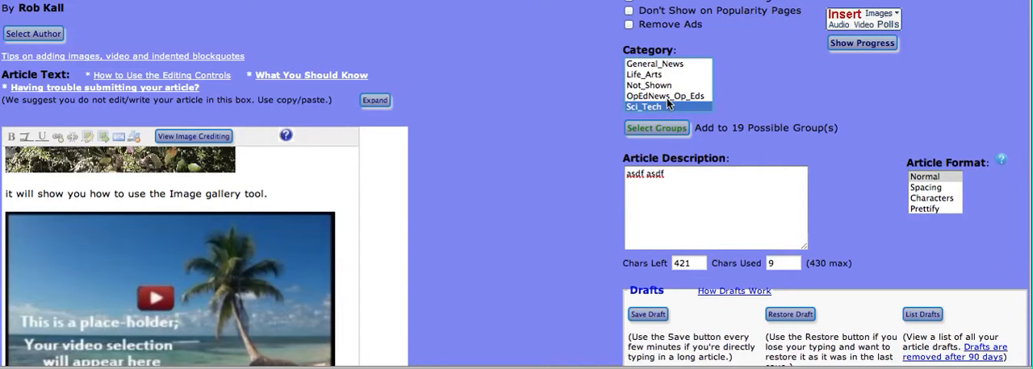
pyautogui.click(643, 72)
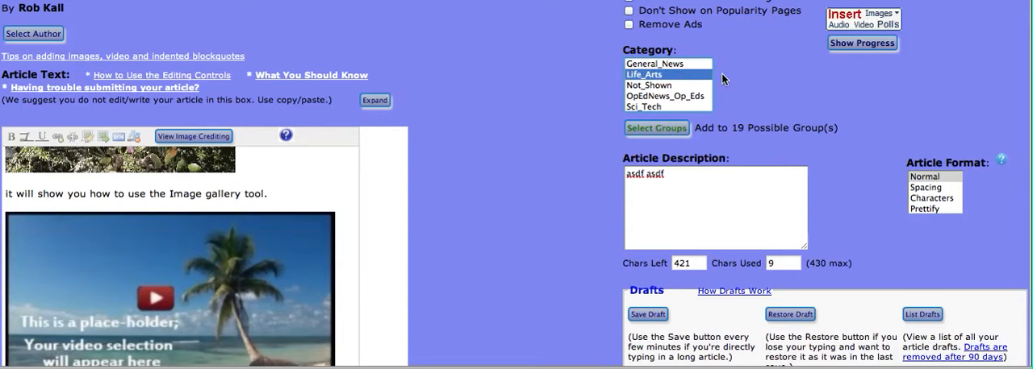
pyautogui.scroll(3)
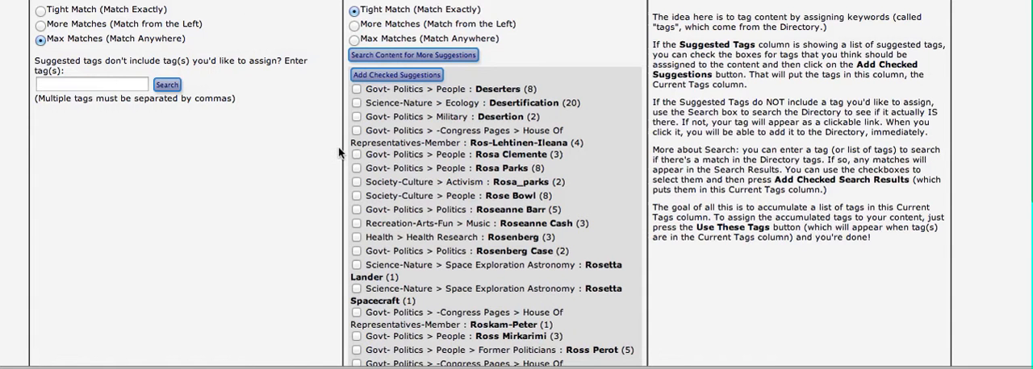
pyautogui.moveTo(307, 169)
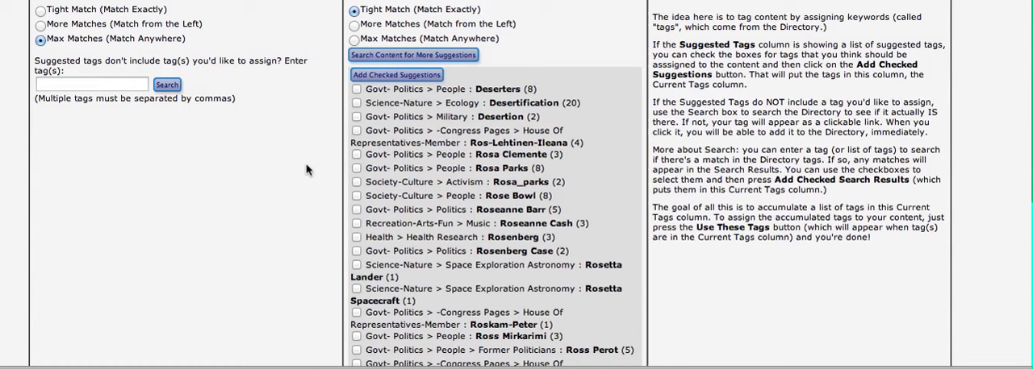
# Step: Search the tag directory for 'flowers, desert'
pyautogui.click(91, 84)
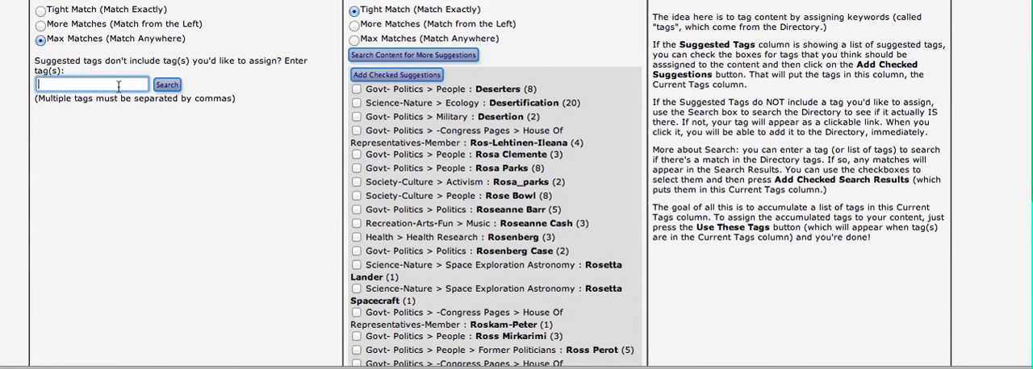
pyautogui.write('flowers,')
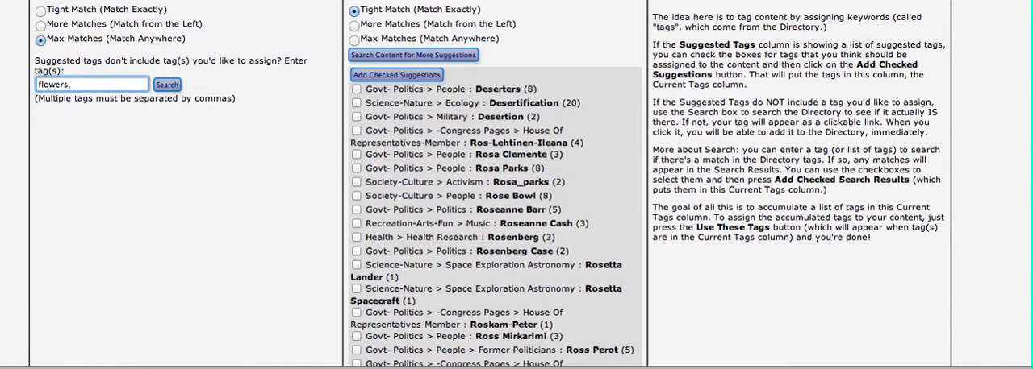
pyautogui.write('desert')
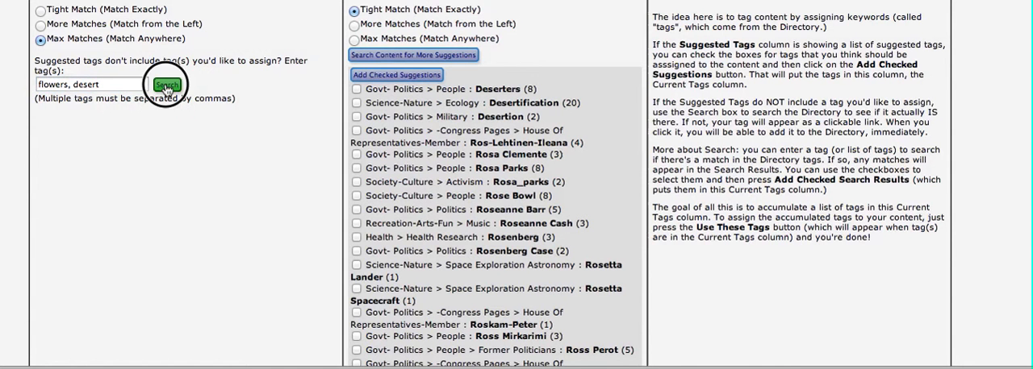
pyautogui.click(167, 84)
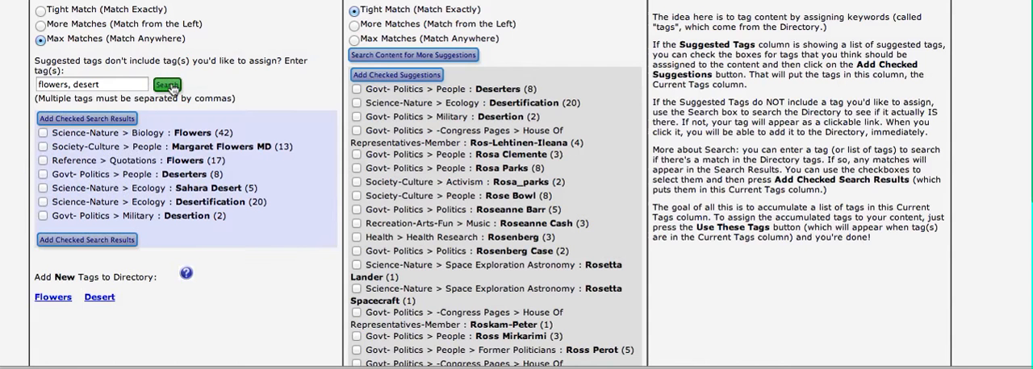
# Step: Add the Biology Flowers tag result to the article's tags and continue to the next step
pyautogui.click(42, 133)
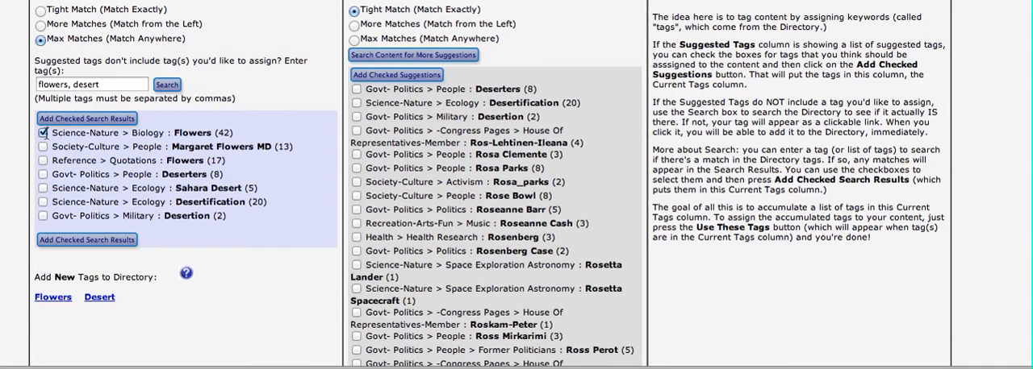
pyautogui.click(86, 239)
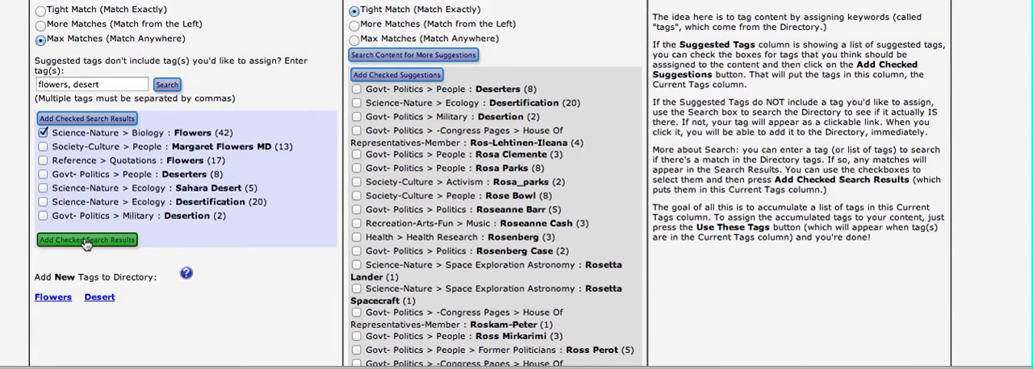
pyautogui.click(87, 240)
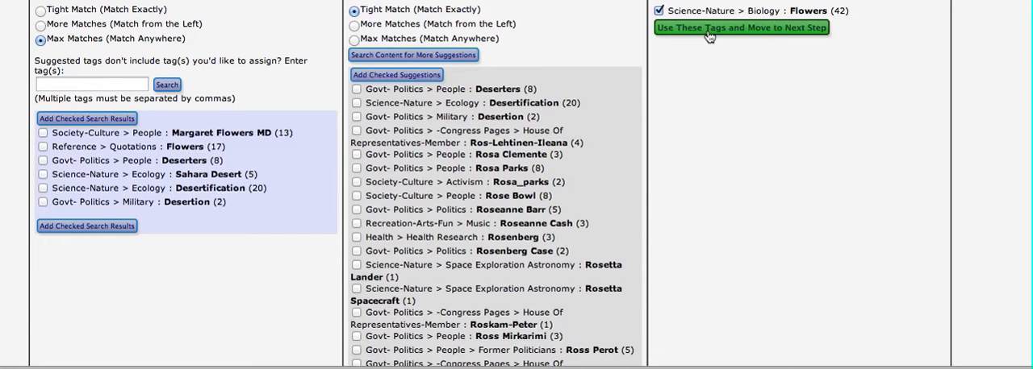
pyautogui.click(739, 27)
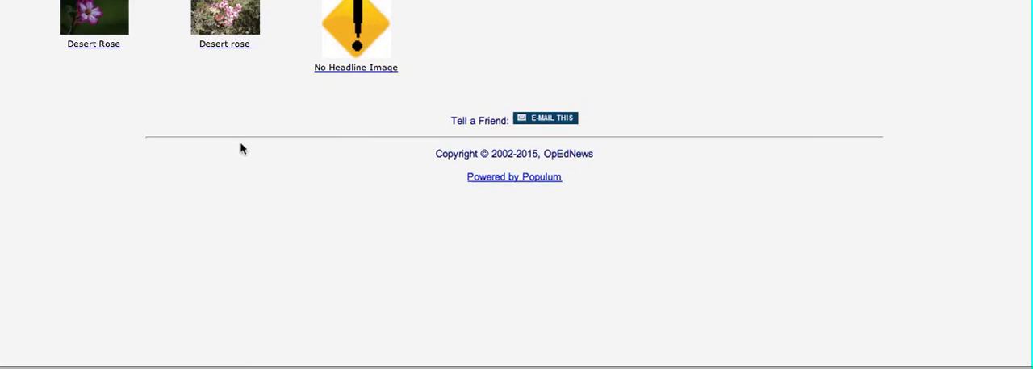
pyautogui.moveTo(215, 81)
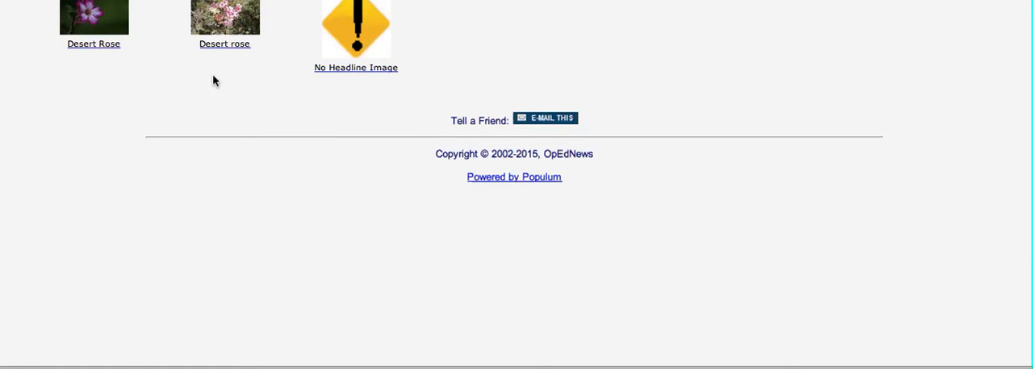
pyautogui.moveTo(202, 103)
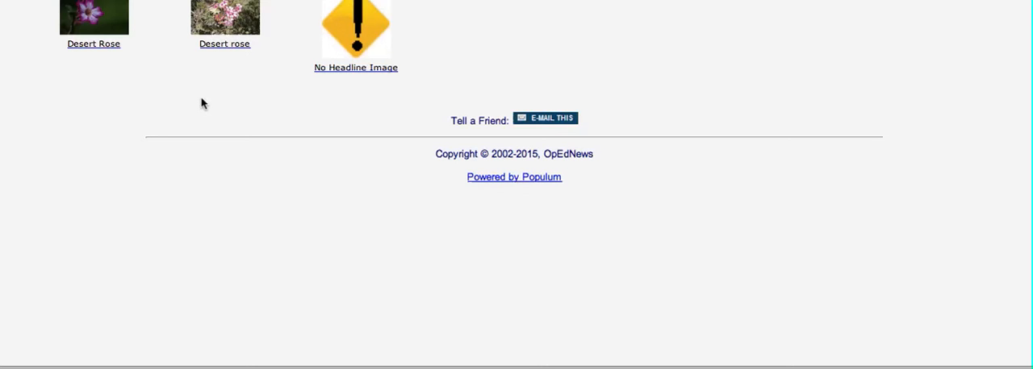
pyautogui.moveTo(184, 66)
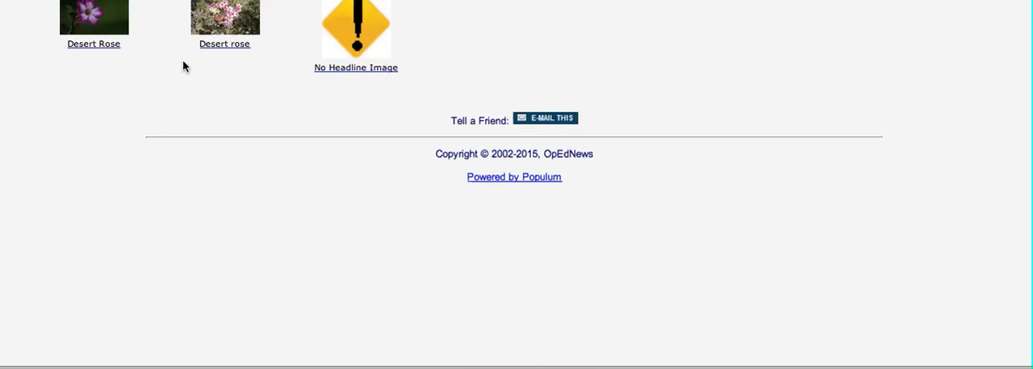
pyautogui.moveTo(165, 60)
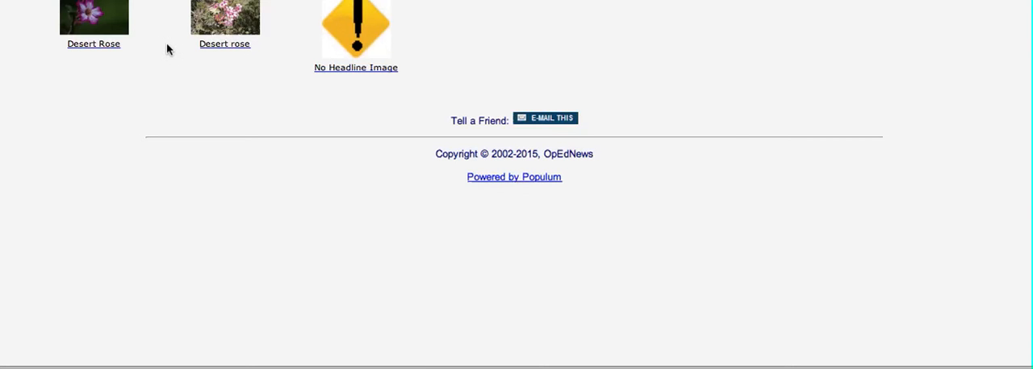
pyautogui.moveTo(215, 20)
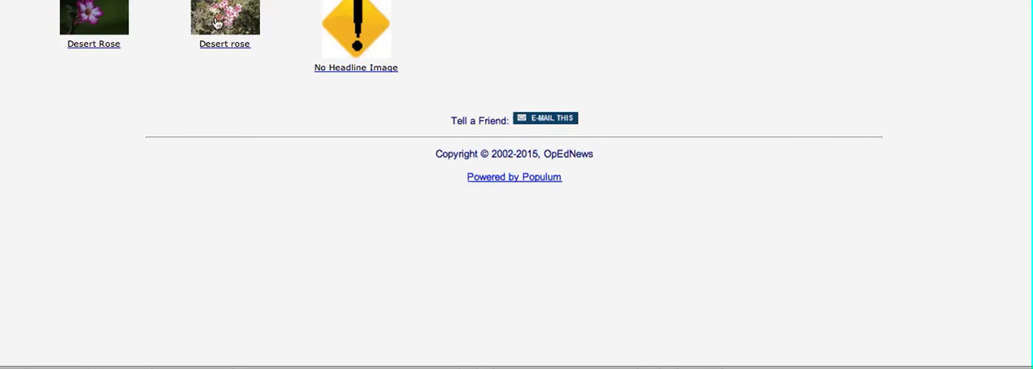
# Step: Choose the pink Desert rose photo as headline image and browse its cropped versions
pyautogui.click(224, 16)
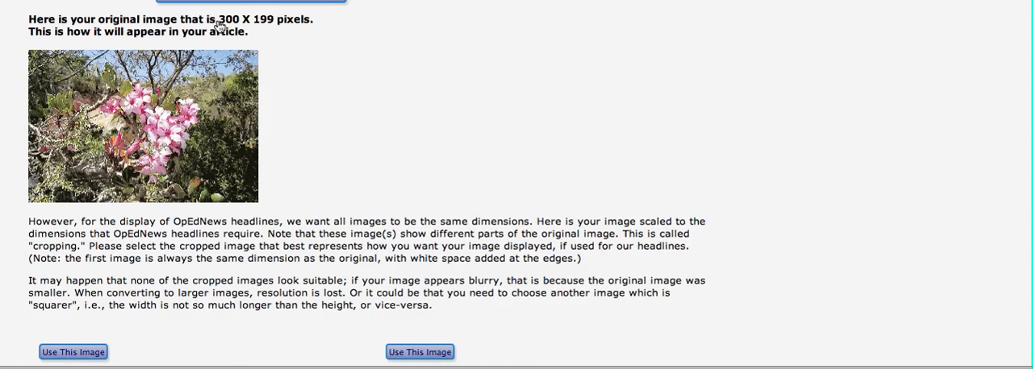
pyautogui.scroll(-3)
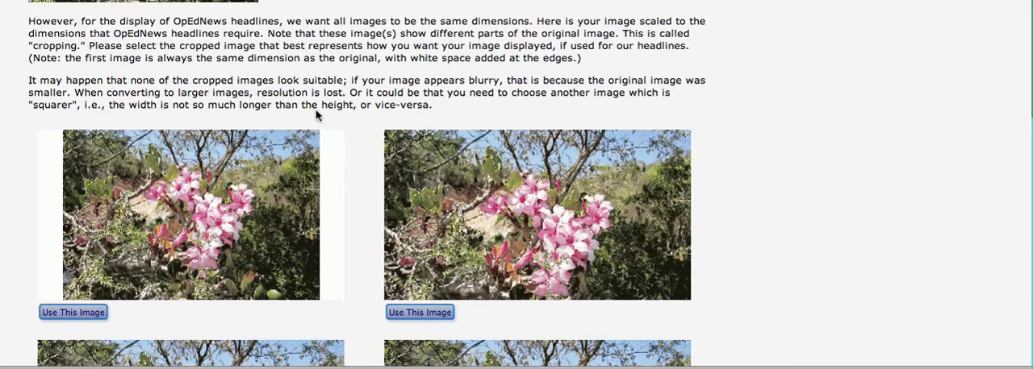
pyautogui.scroll(-3)
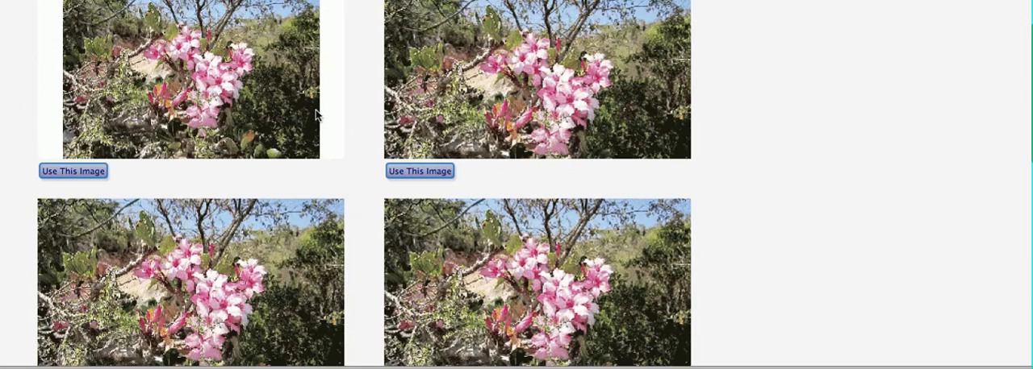
pyautogui.scroll(-3)
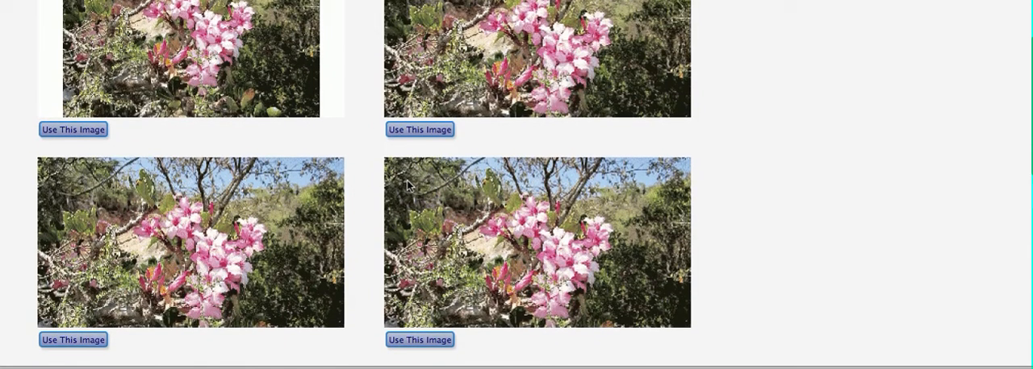
pyautogui.scroll(-3)
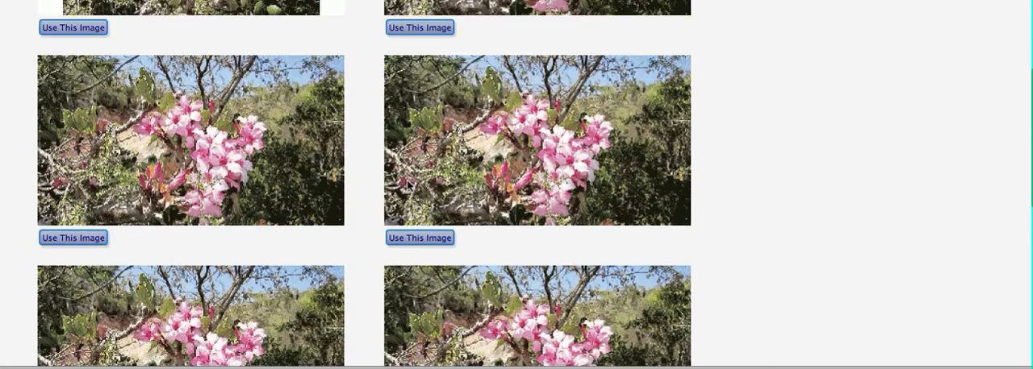
pyautogui.scroll(-3)
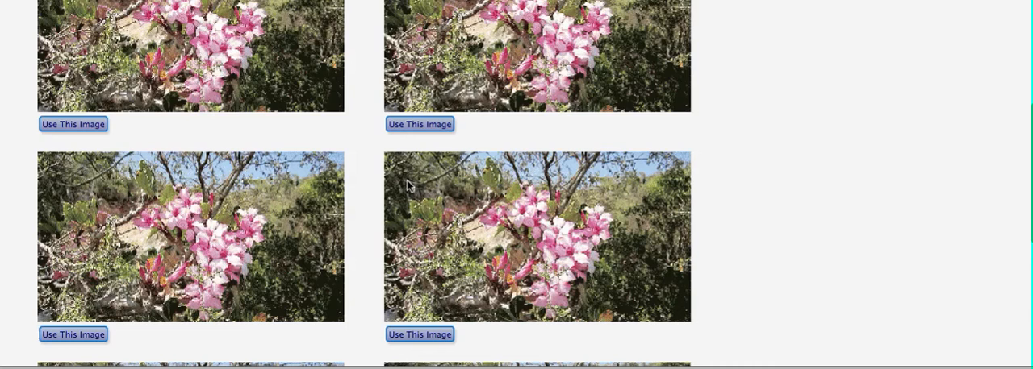
pyautogui.scroll(-3)
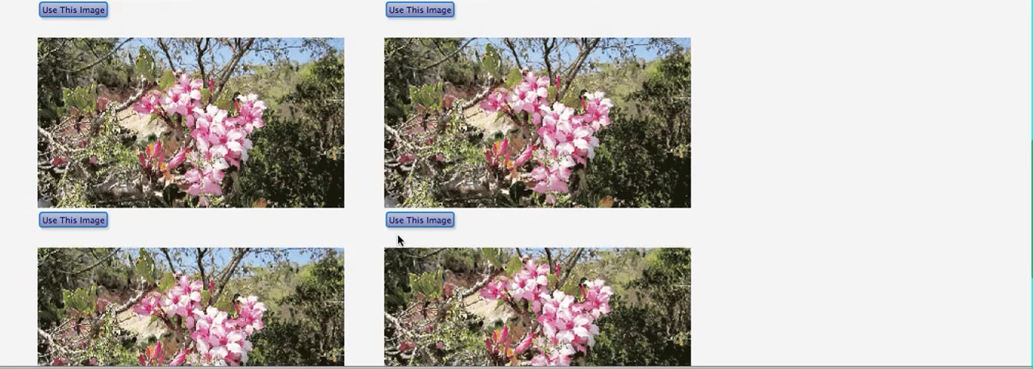
pyautogui.scroll(-3)
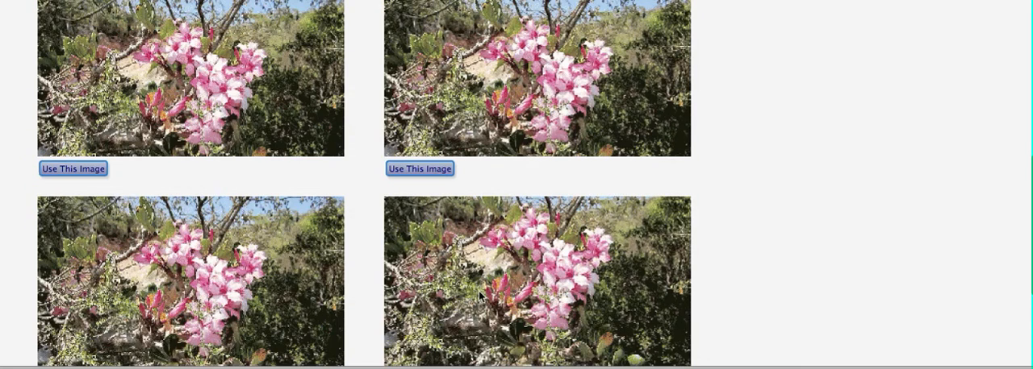
pyautogui.moveTo(223, 288)
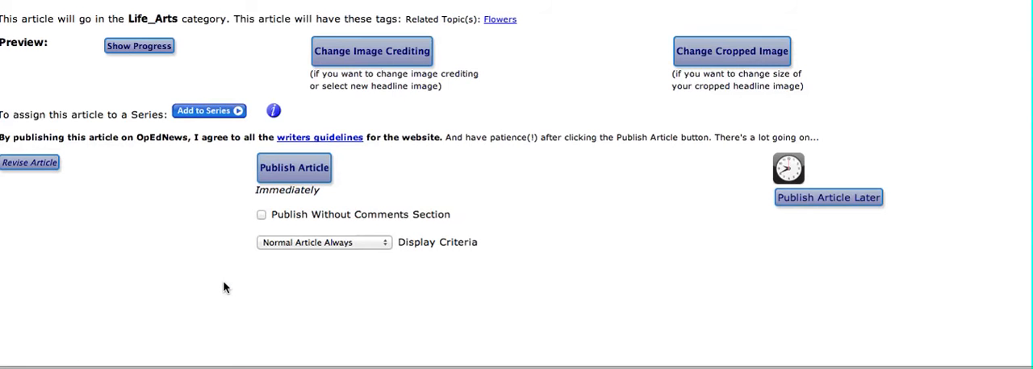
pyautogui.moveTo(372, 51)
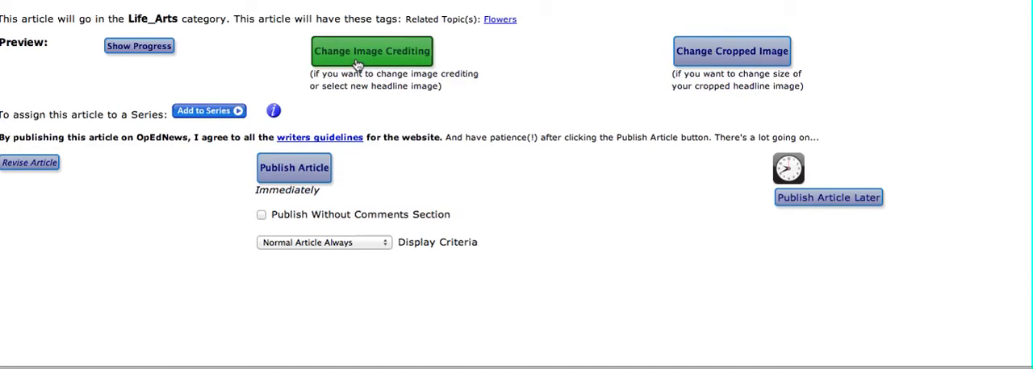
# Step: Bring up the image crediting page and review captions, owners, licenses and notes for both photos
pyautogui.click(372, 50)
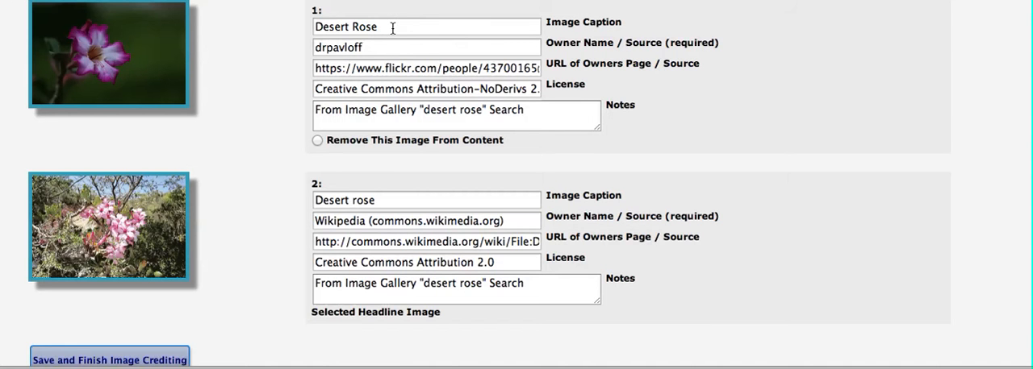
pyautogui.click(372, 48)
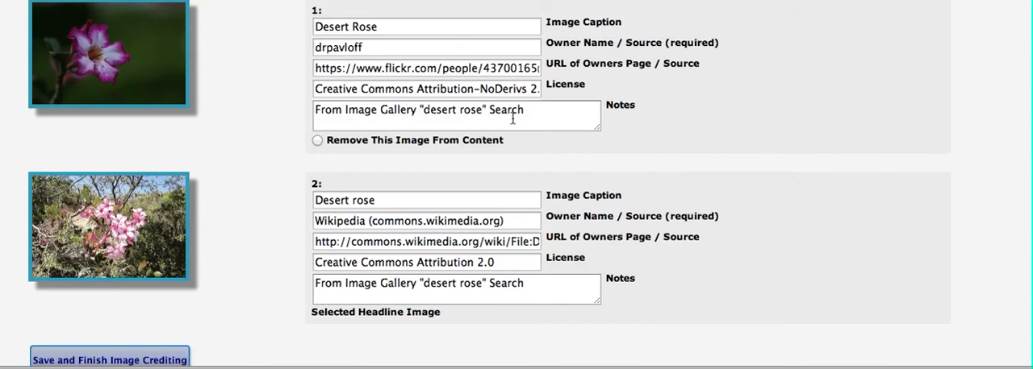
pyautogui.scroll(-3)
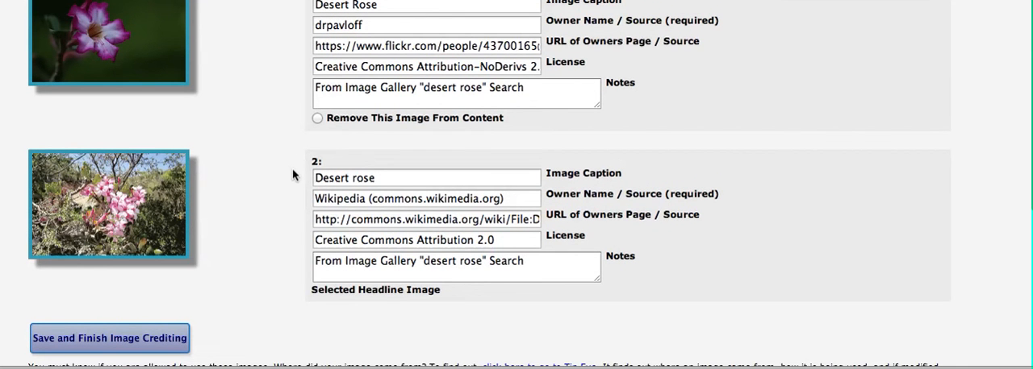
pyautogui.scroll(3)
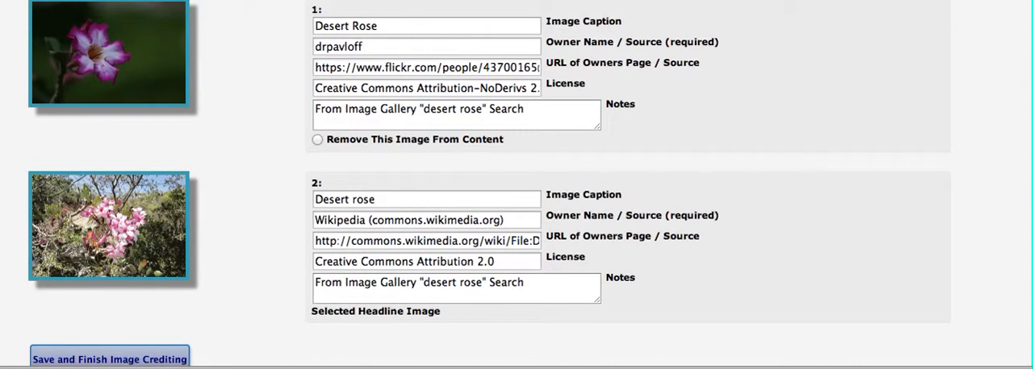
# Step: Save the image credits and scroll the article editor down to the comment and submission options
pyautogui.click(109, 360)
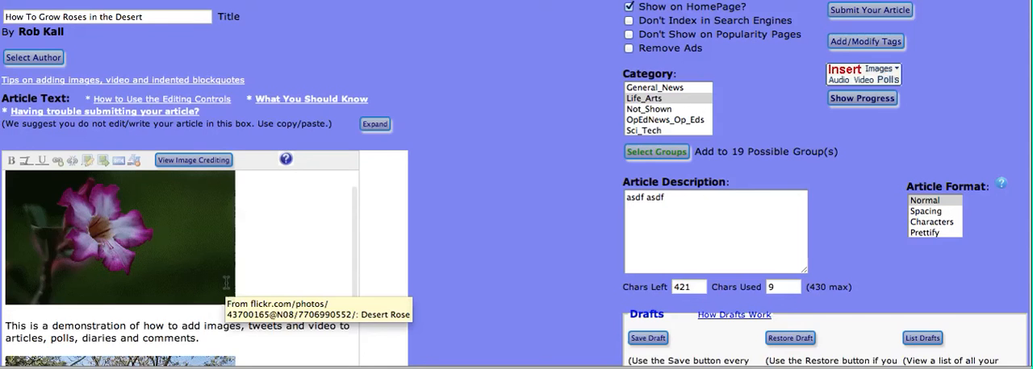
pyautogui.scroll(-3)
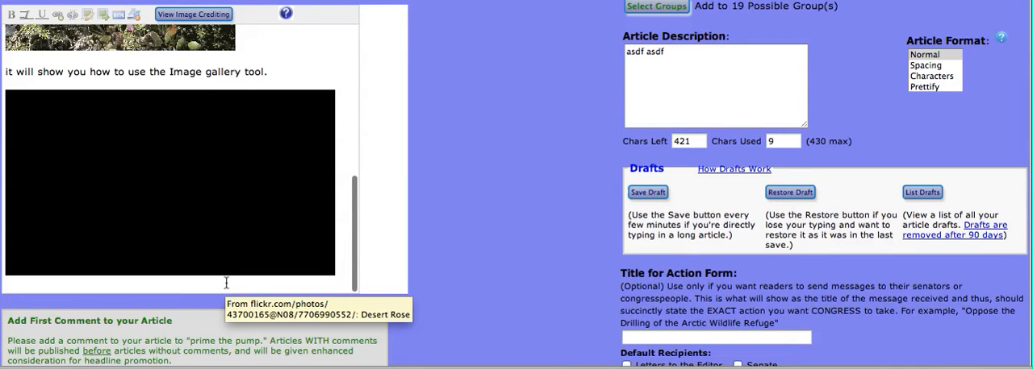
pyautogui.moveTo(192, 291)
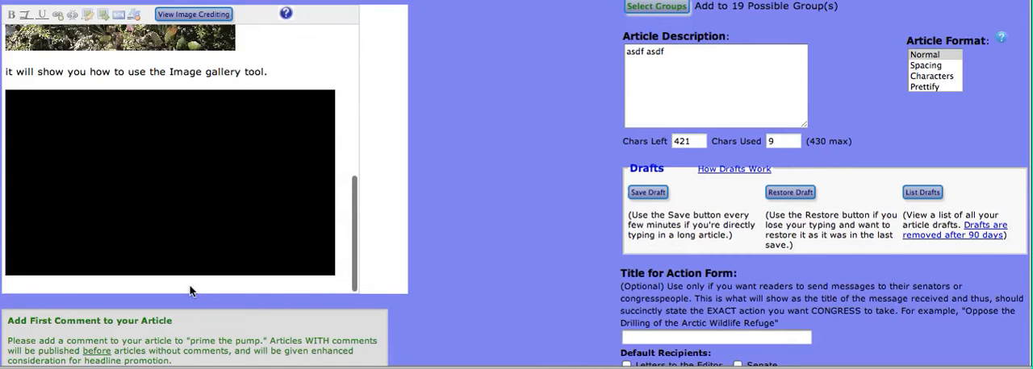
pyautogui.scroll(-3)
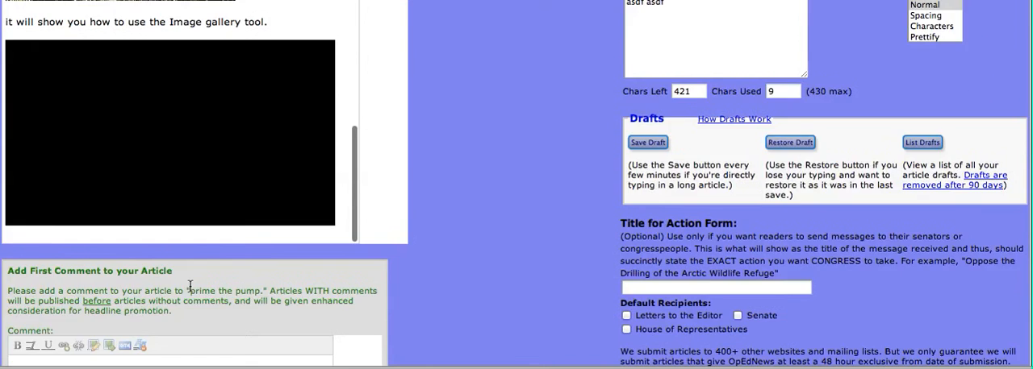
pyautogui.scroll(-3)
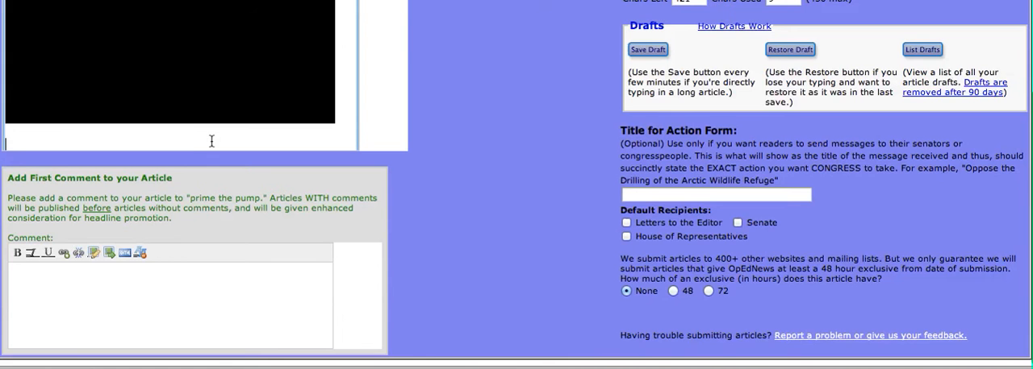
pyautogui.moveTo(195, 143)
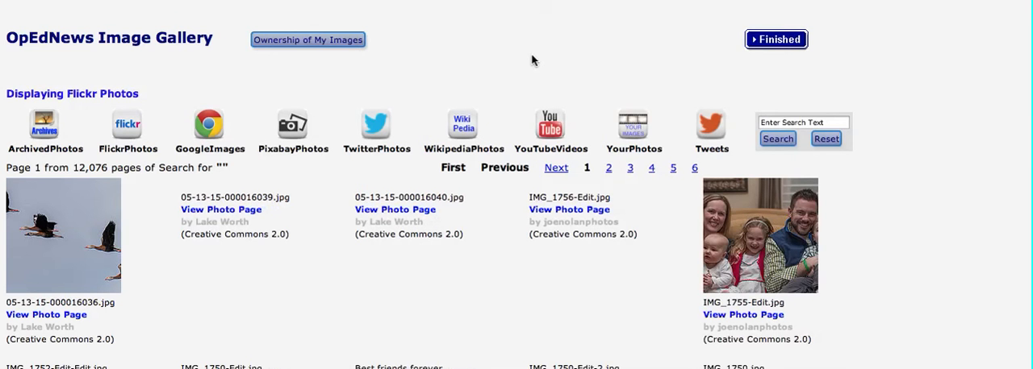
pyautogui.moveTo(367, 137)
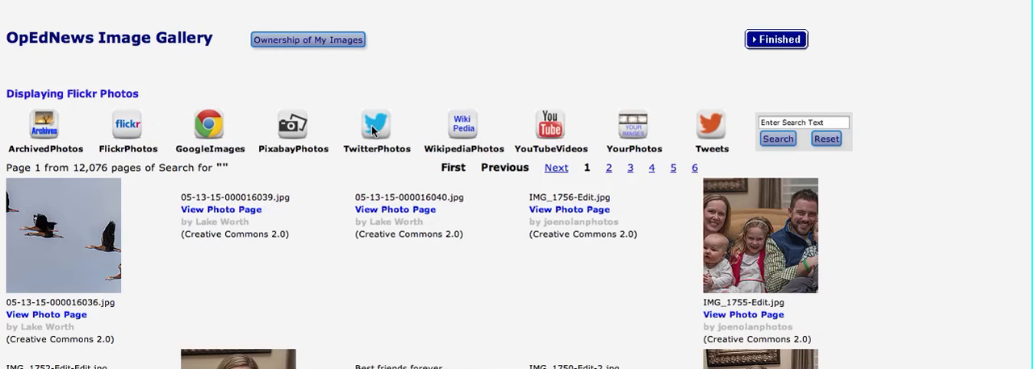
# Step: Authorize the Populum app on Twitter so the gallery shows Twitter photos
pyautogui.click(377, 125)
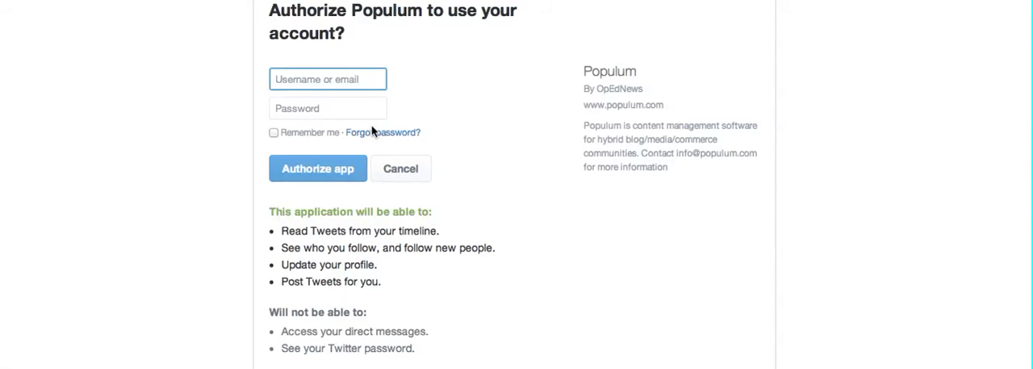
pyautogui.moveTo(382, 126)
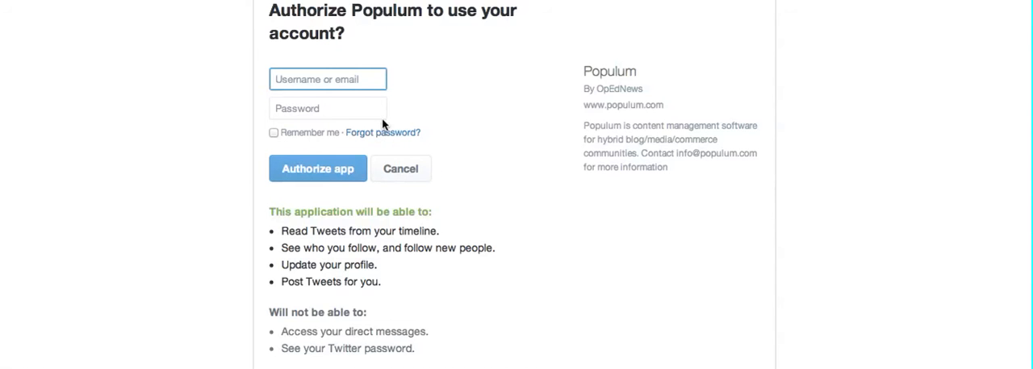
pyautogui.moveTo(318, 165)
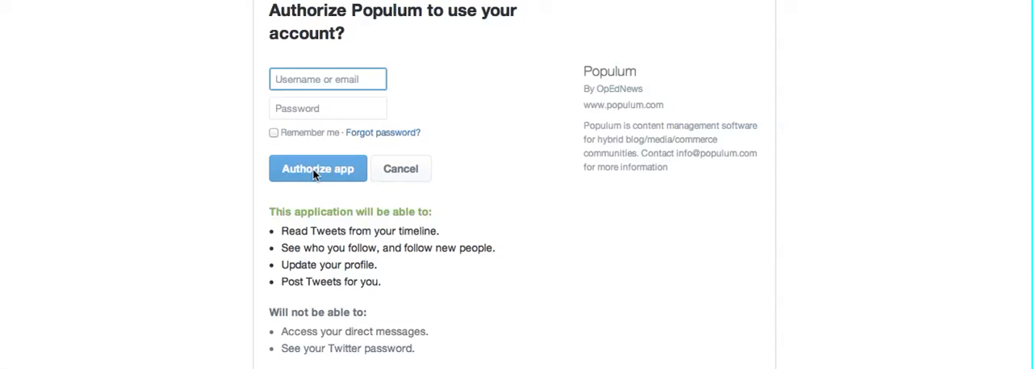
pyautogui.click(318, 169)
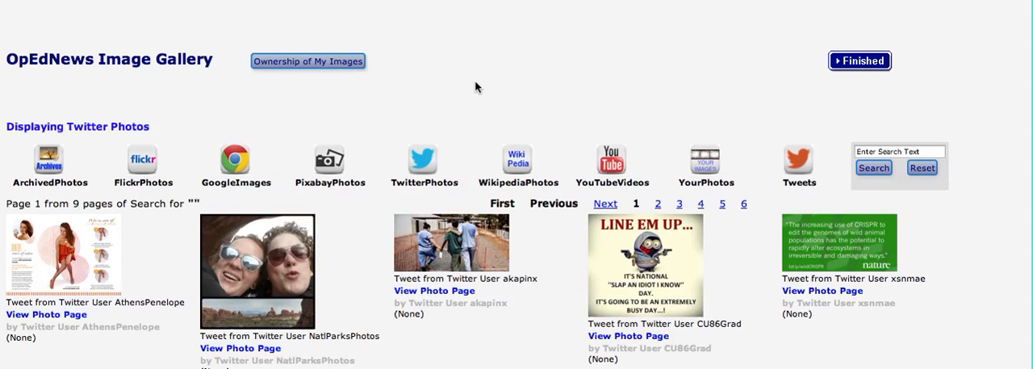
pyautogui.moveTo(976, 79)
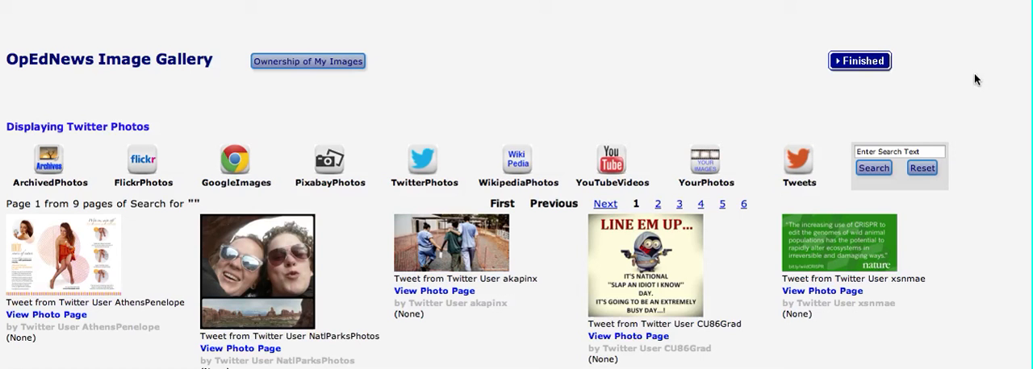
pyautogui.moveTo(873, 154)
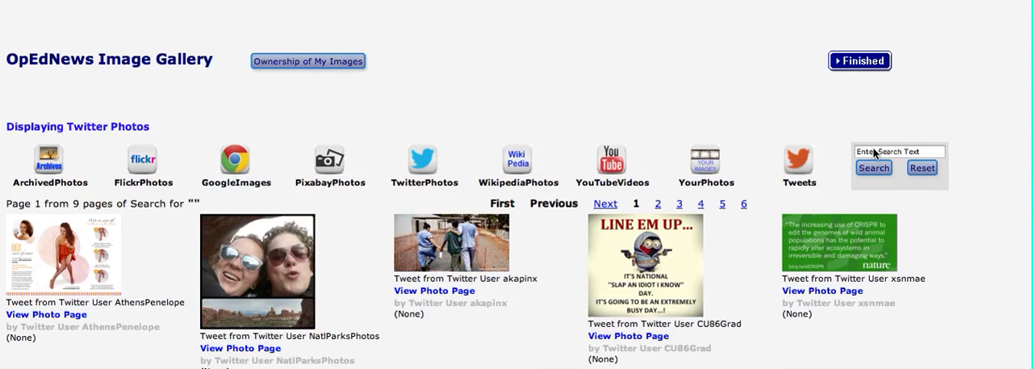